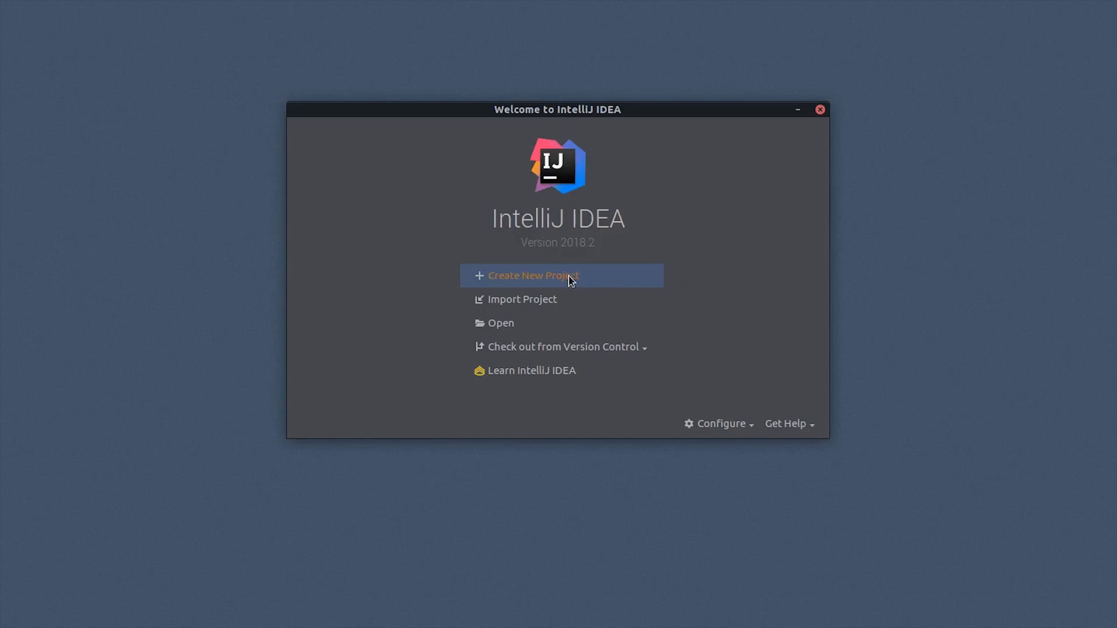
# - Start a new Gradle project using Kotlin (Java) instead of Java, with SDK 1.8
pyautogui.click(533, 276)
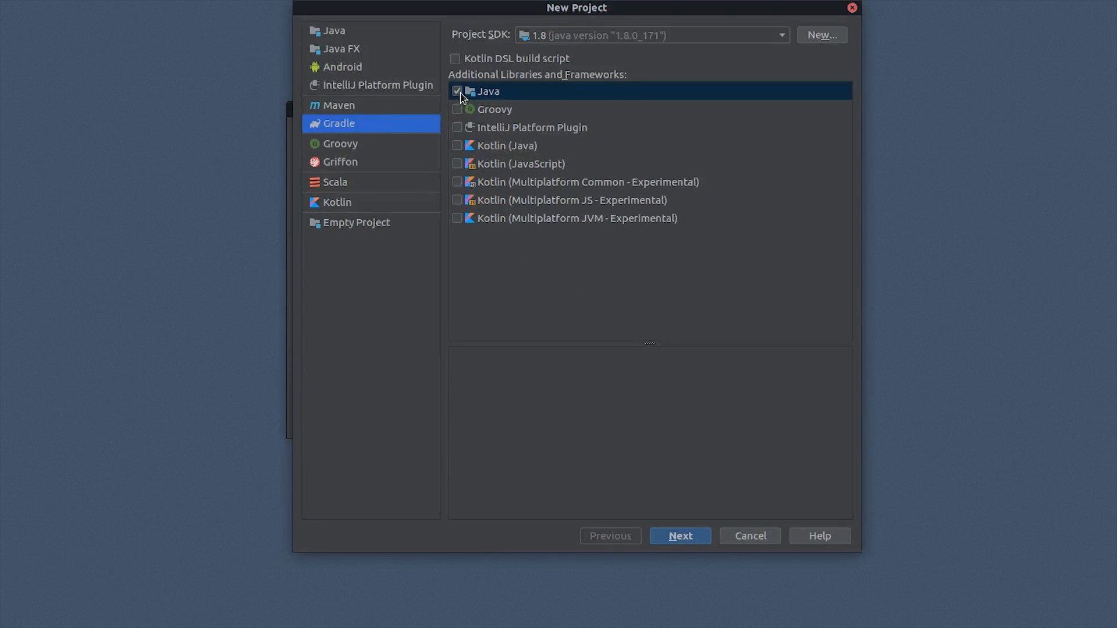
pyautogui.click(507, 146)
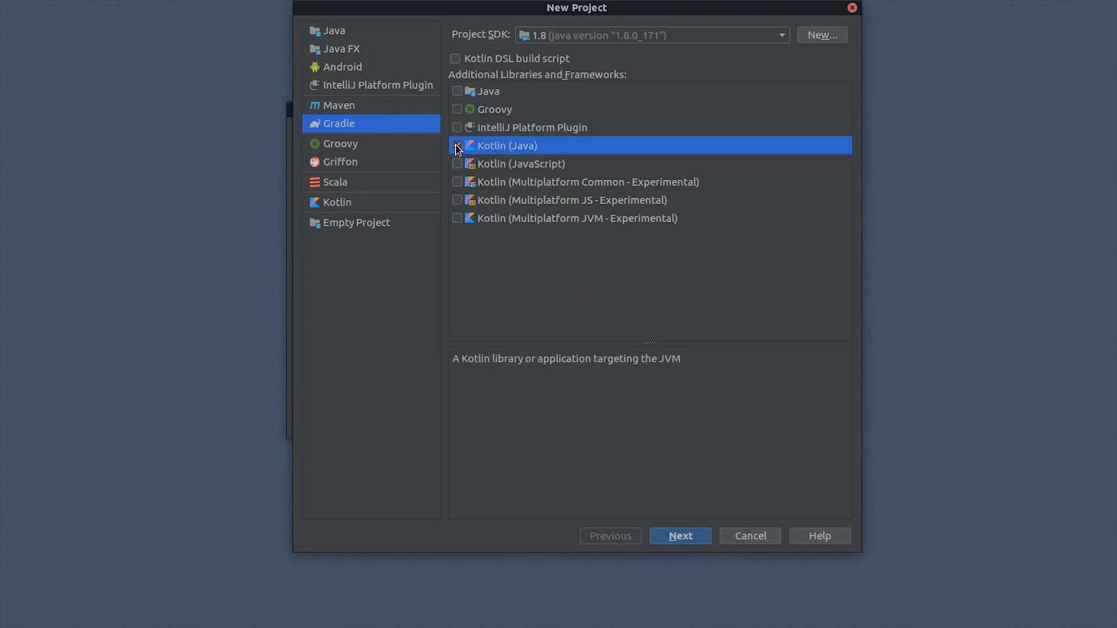
pyautogui.click(457, 146)
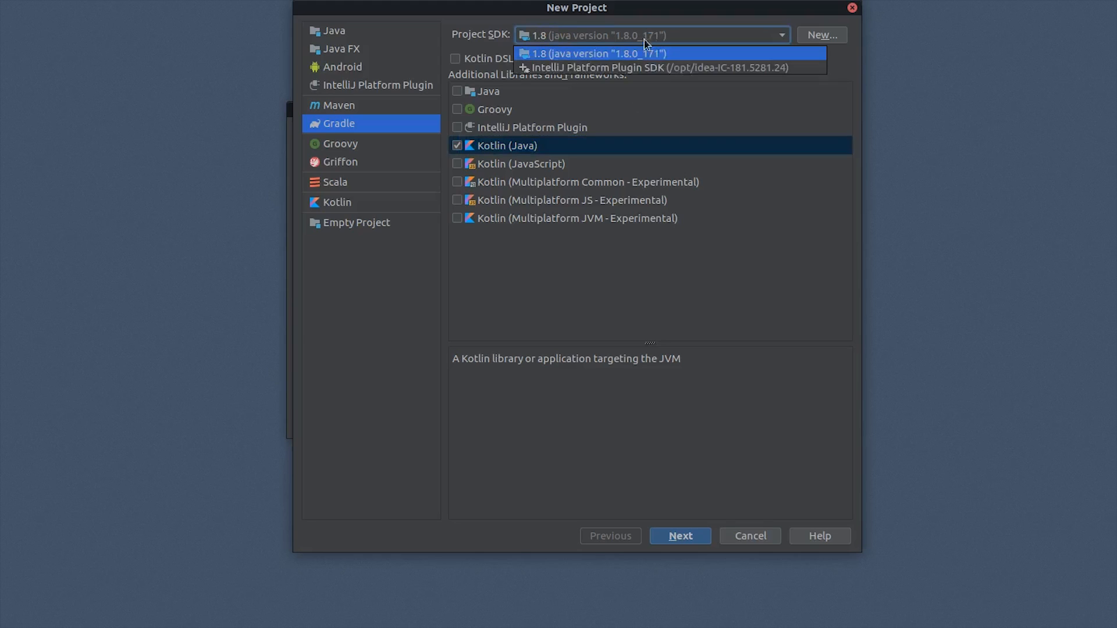
pyautogui.click(596, 53)
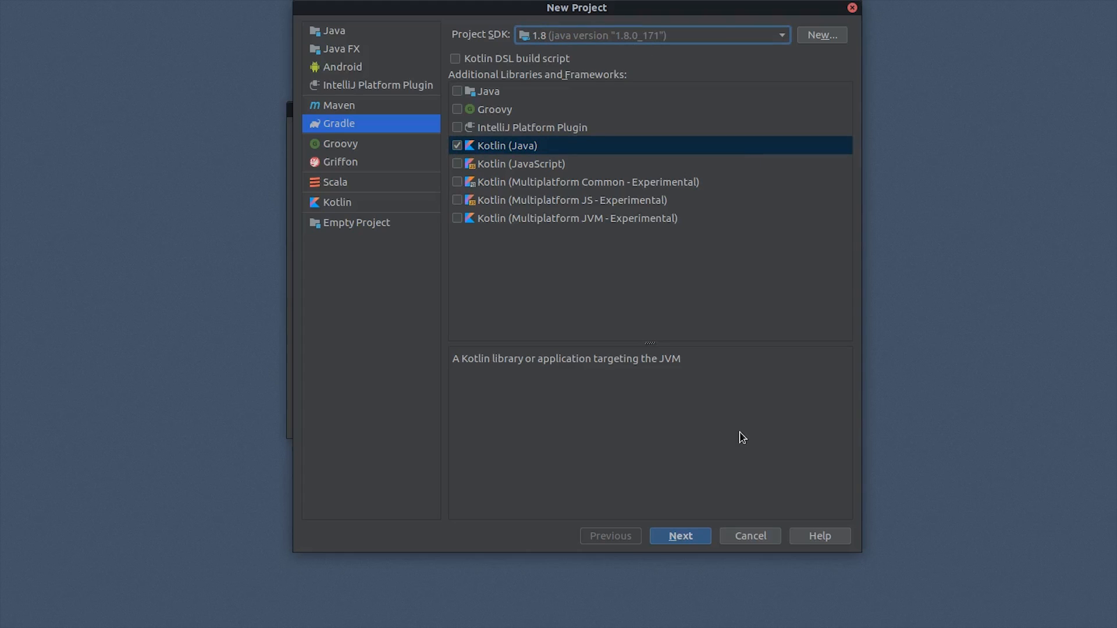
pyautogui.click(679, 535)
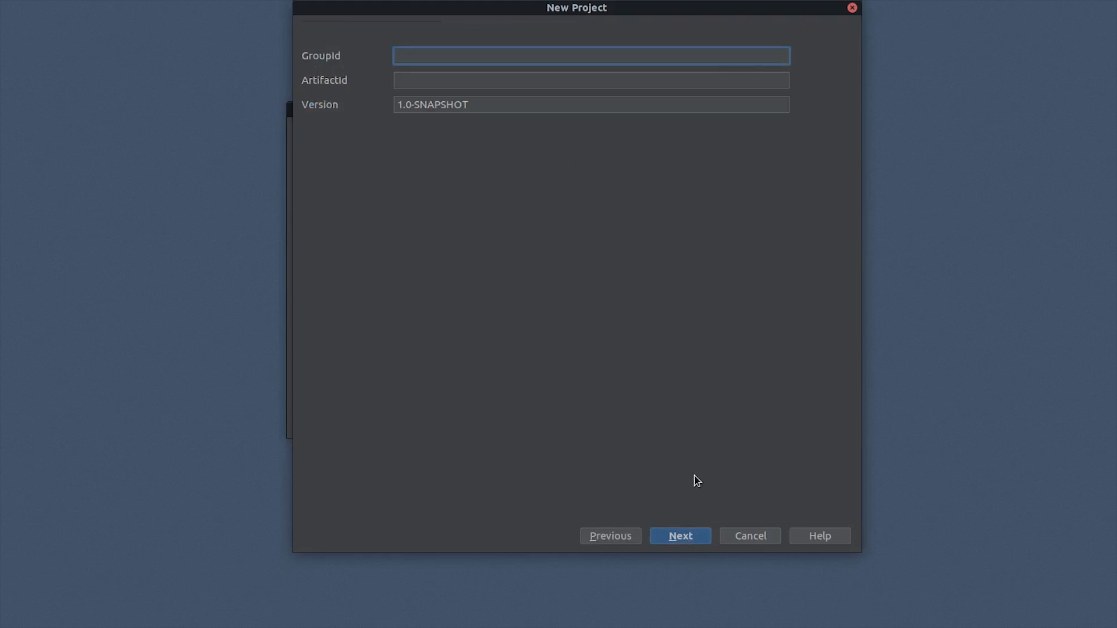
# - Enter hellorxkotlin as both GroupId and ArtifactId and advance the wizard
pyautogui.write('hello')
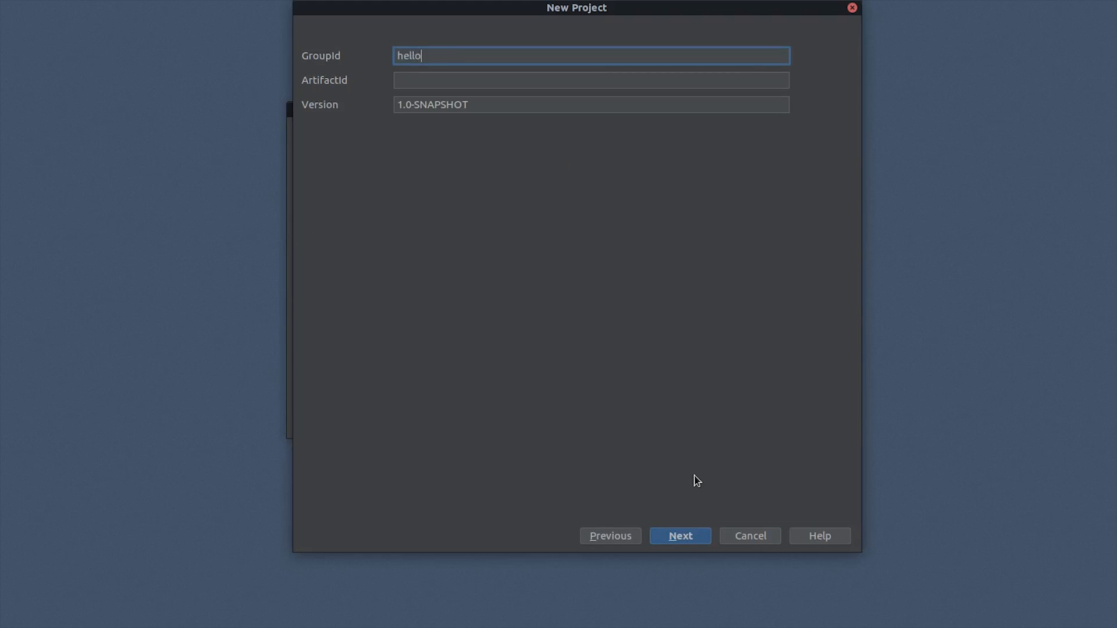
pyautogui.write('rxkotlin')
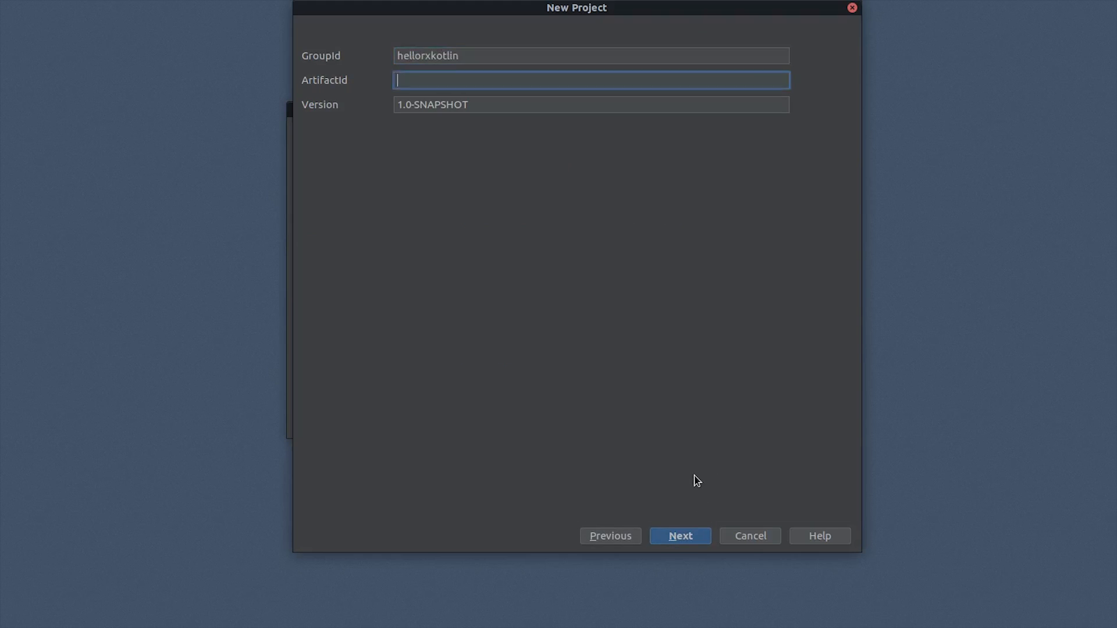
pyautogui.write('hellorxkotlin')
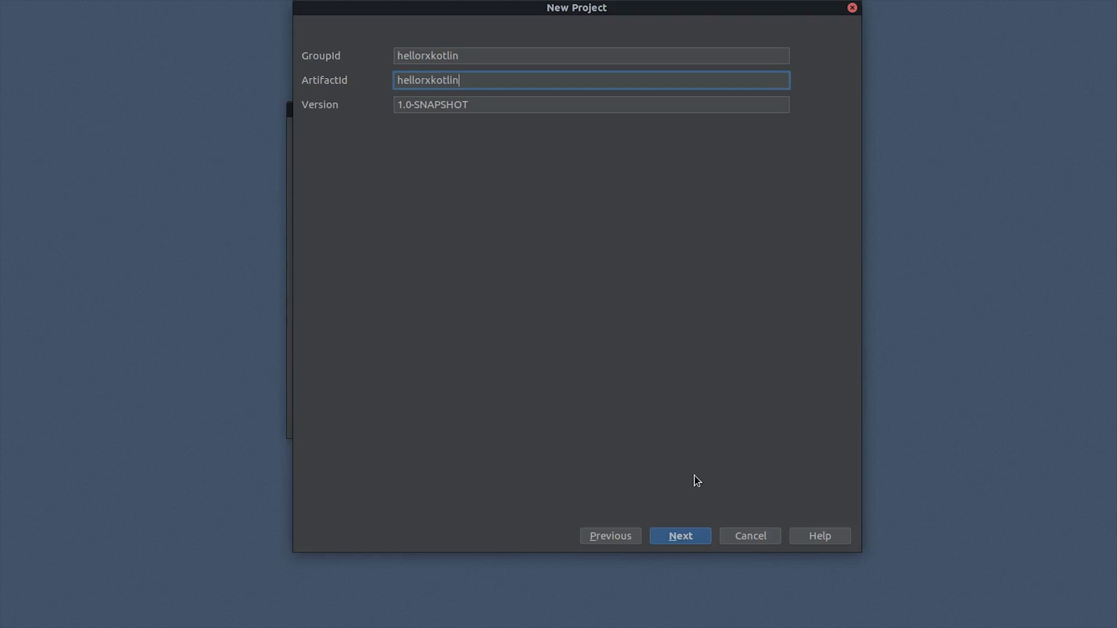
pyautogui.moveTo(687, 526)
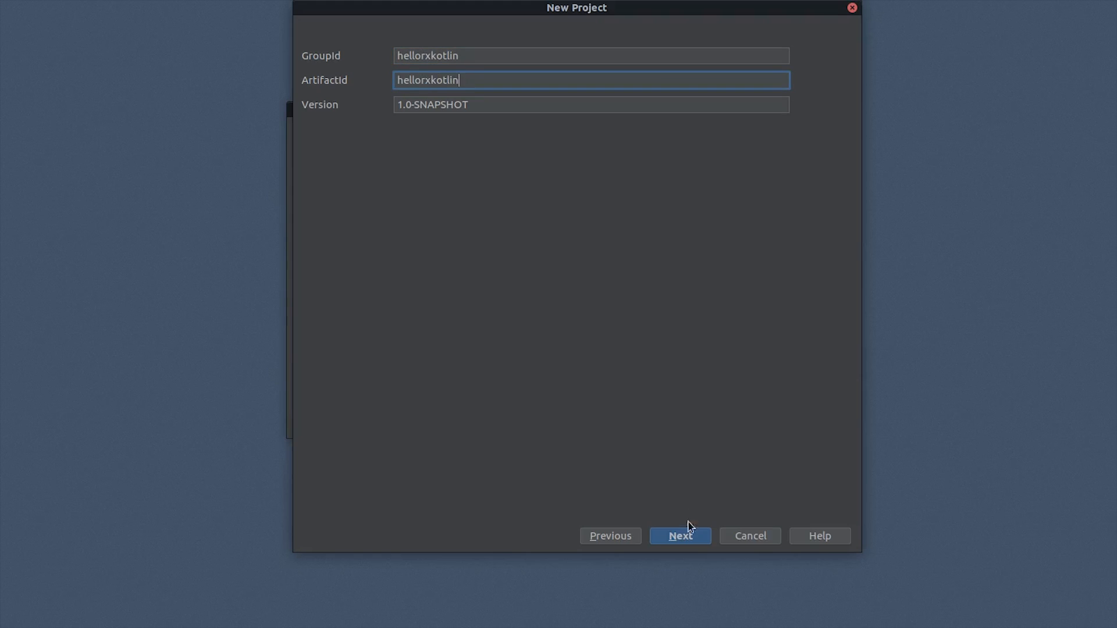
pyautogui.click(679, 536)
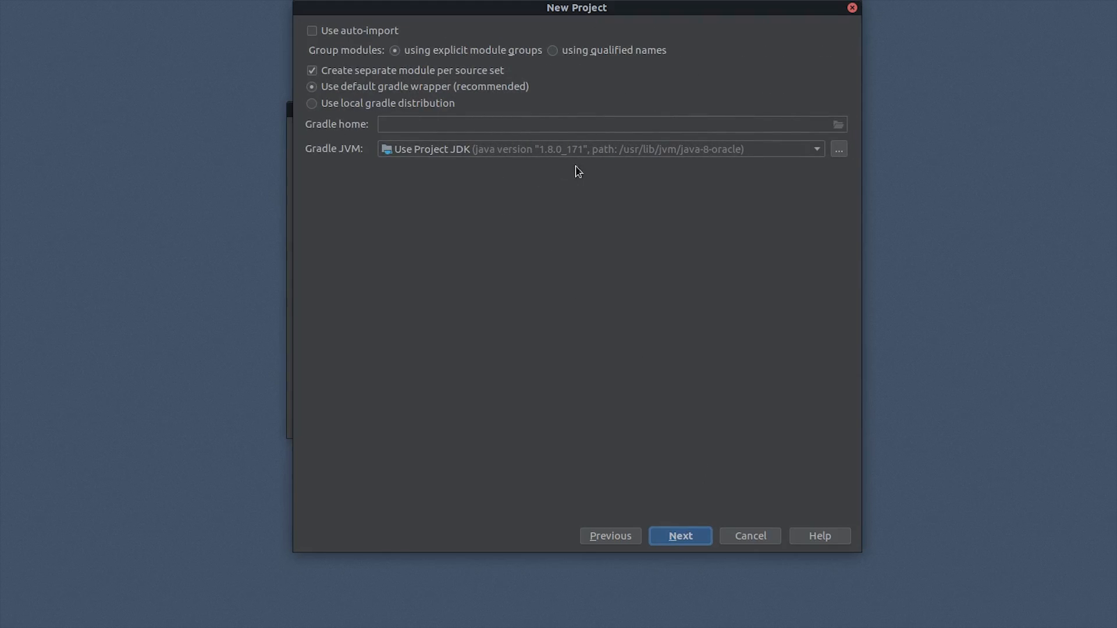
pyautogui.moveTo(595, 172)
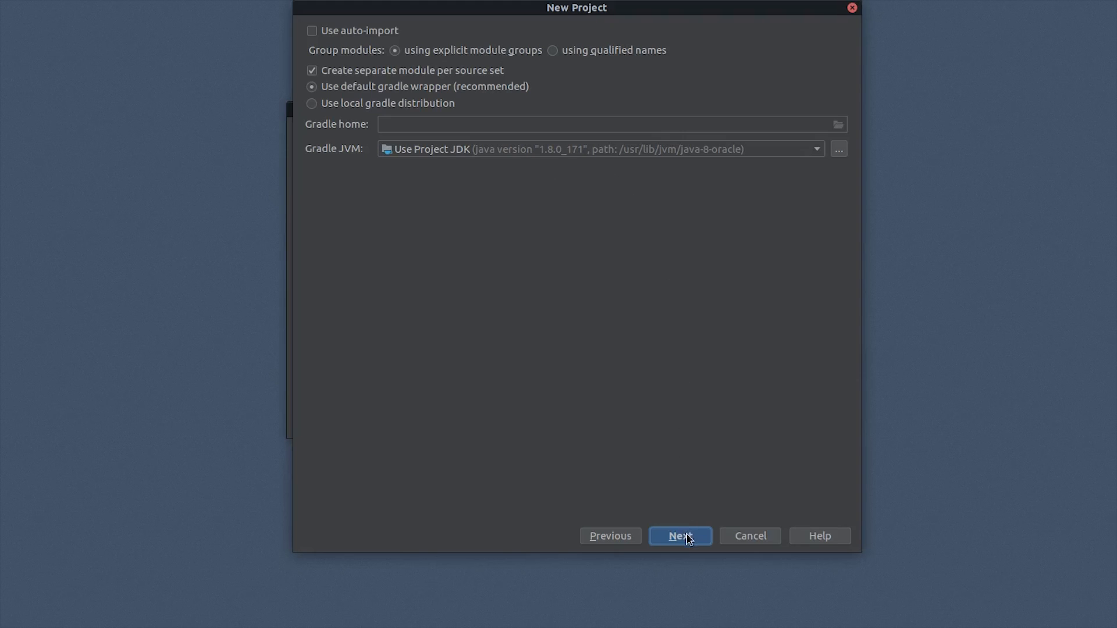
# - Accept the default Gradle options and move on to the project name page
pyautogui.click(679, 535)
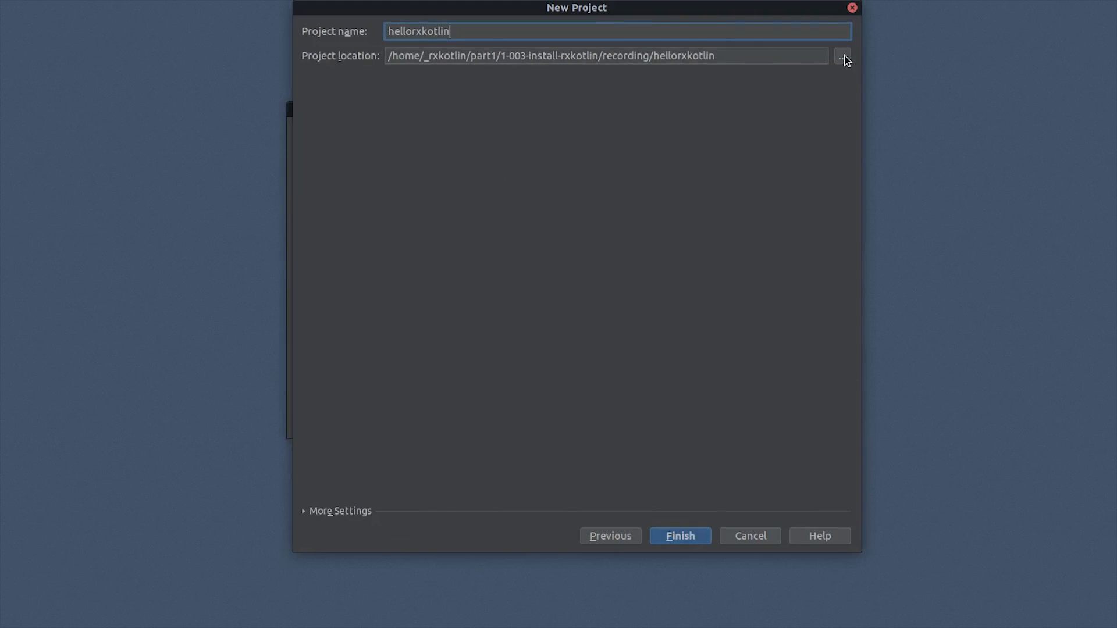
# - Set the project location to the recording/end folder and finish creating hellorxkotlin
pyautogui.click(841, 56)
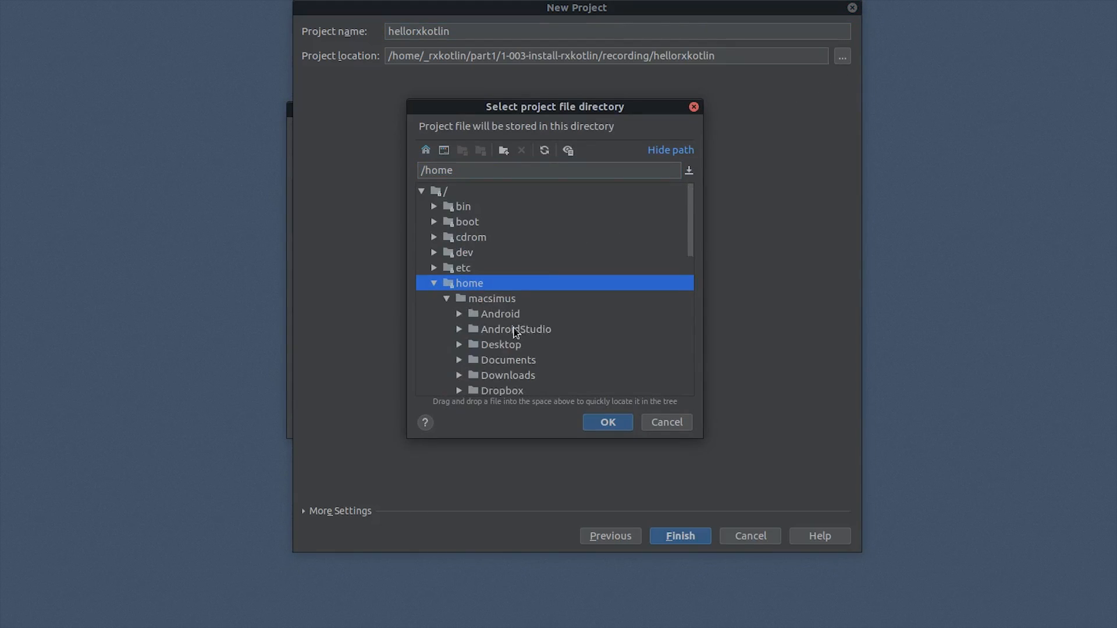
pyautogui.scroll(-3)
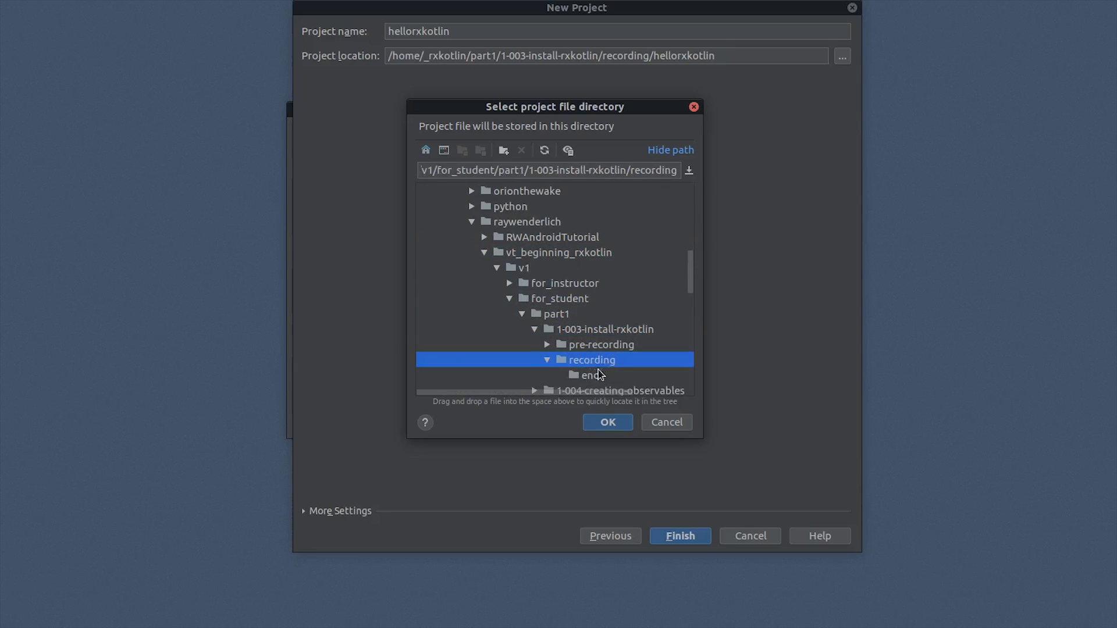
pyautogui.click(606, 422)
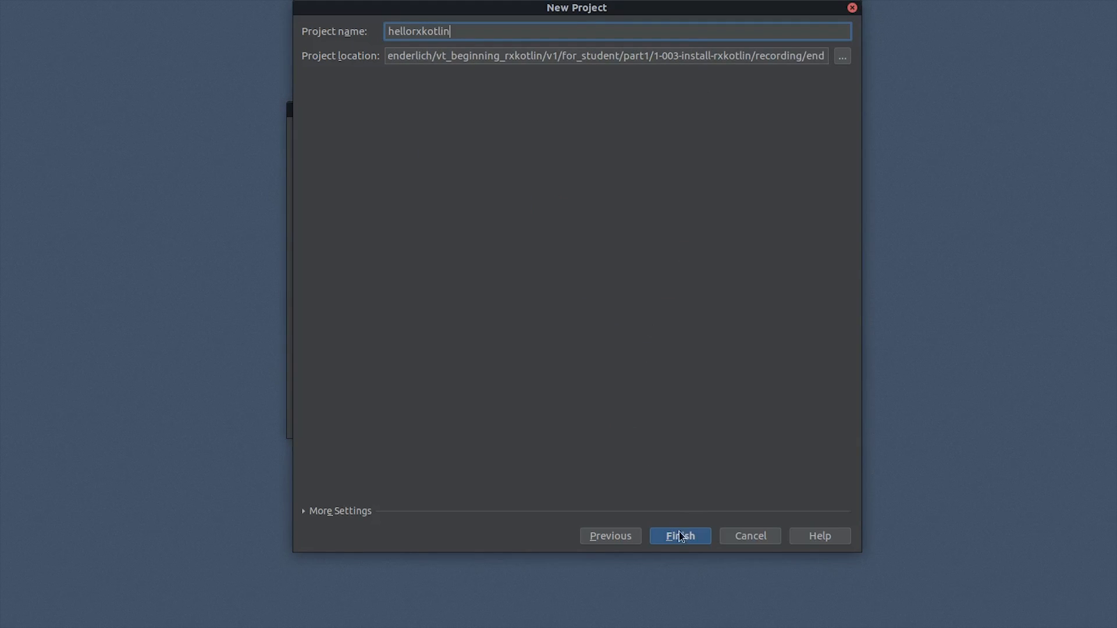
pyautogui.click(679, 536)
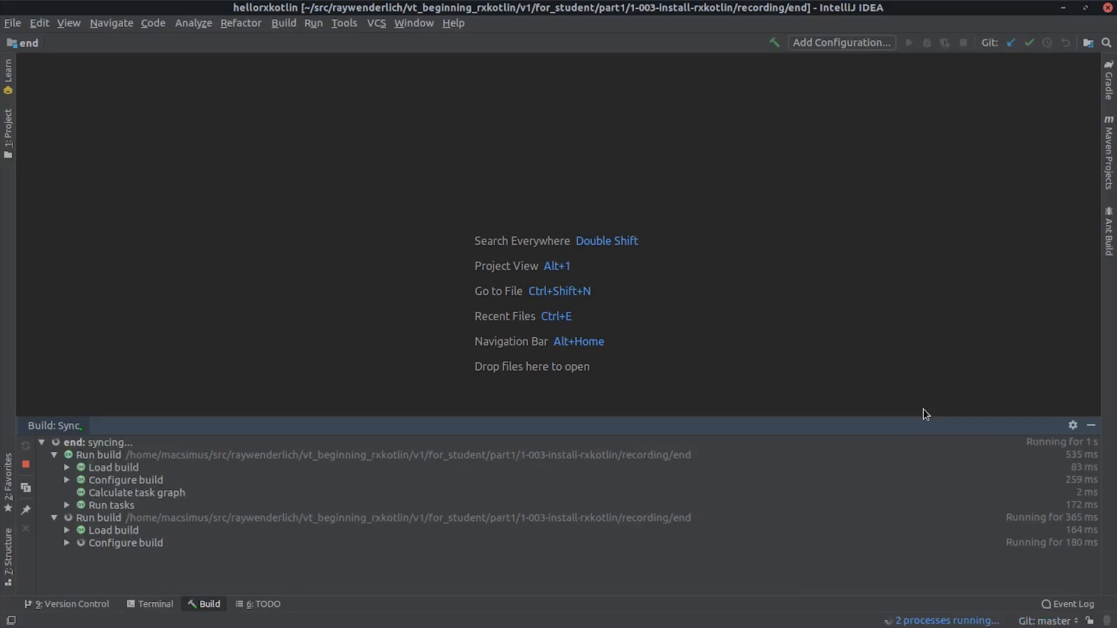
# - Expand src/main in the Project tree and bring up the kotlin folder's context menu
pyautogui.click(7, 128)
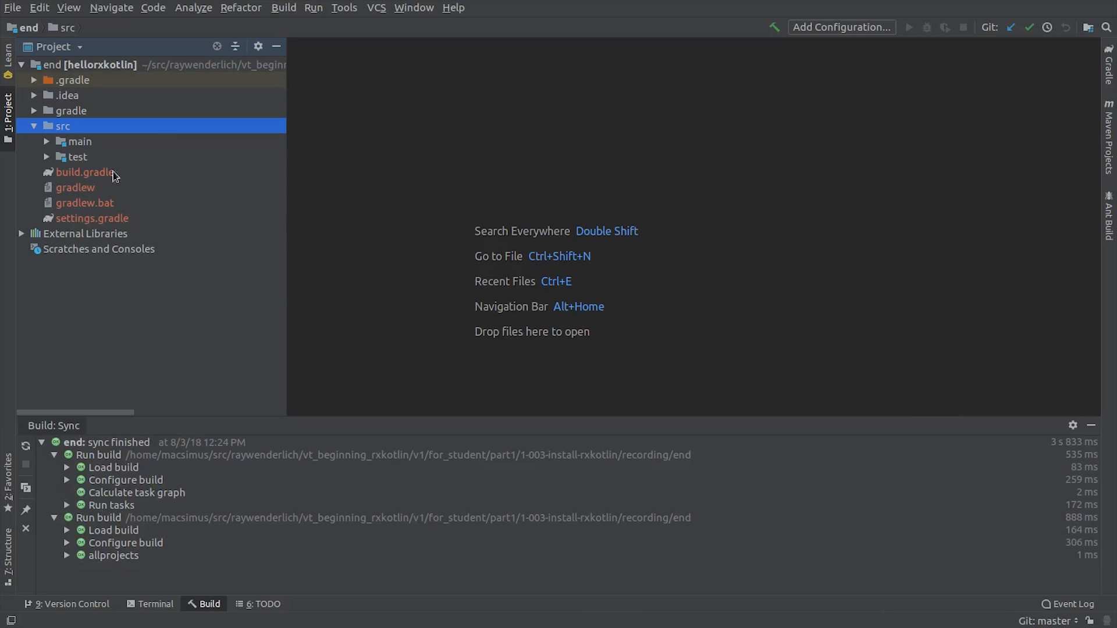
pyautogui.click(46, 141)
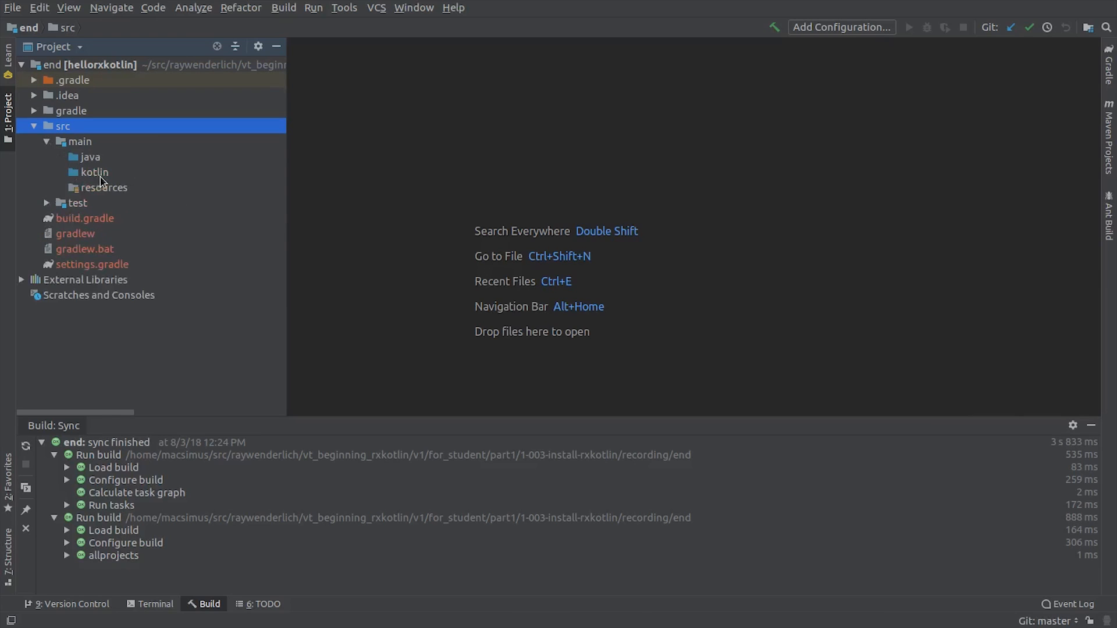
pyautogui.click(94, 172)
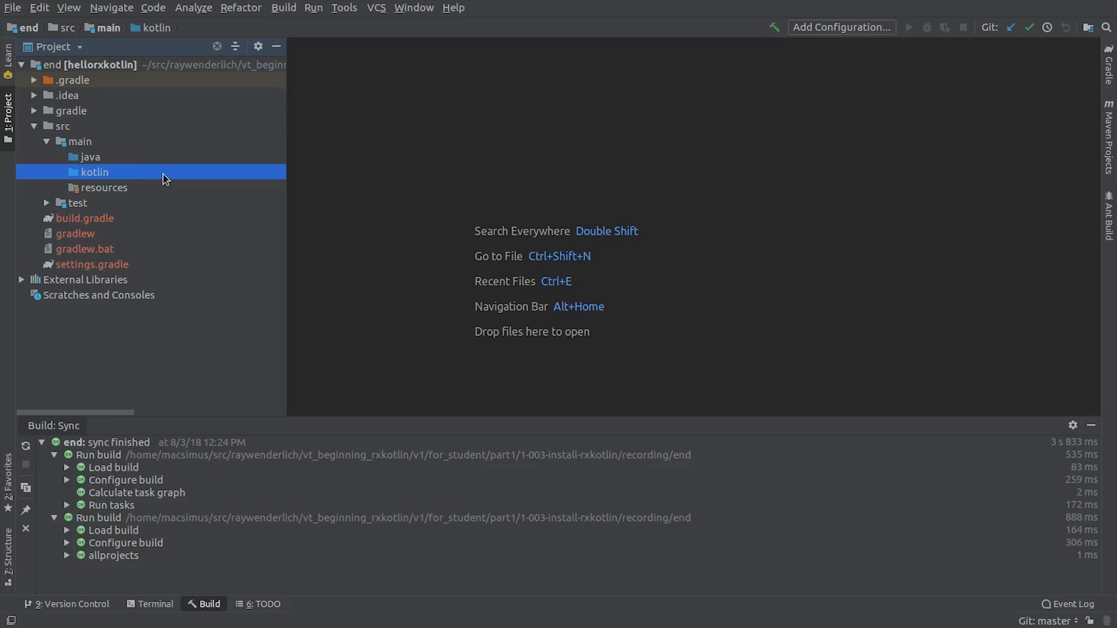
pyautogui.rightClick(93, 171)
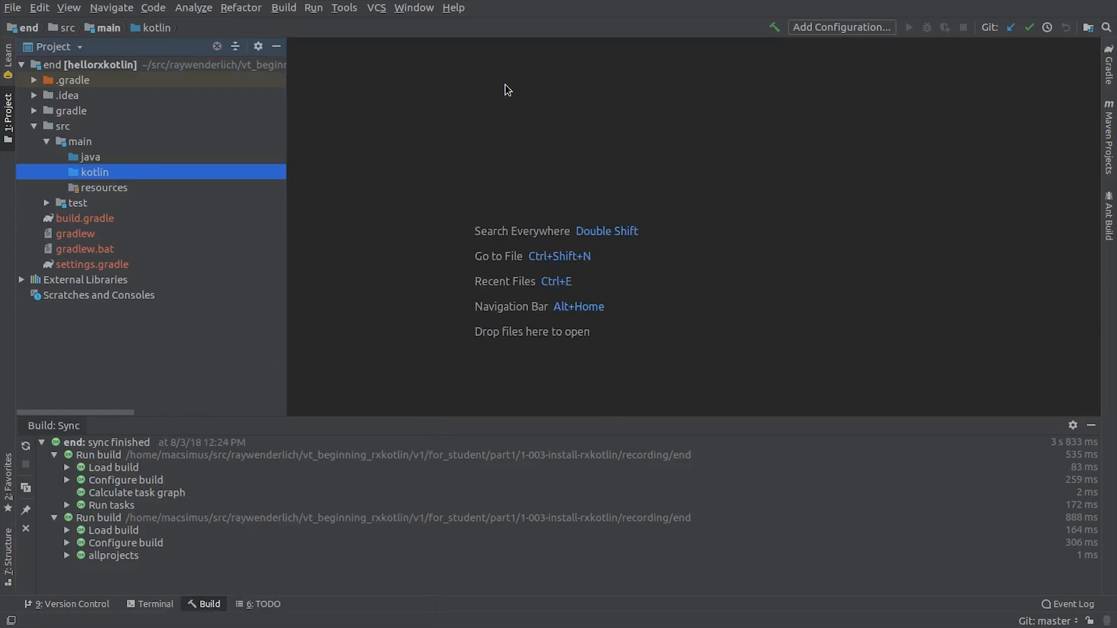
# - Create a Kotlin file named main in the kotlin folder and add it to Git
pyautogui.write('ma')
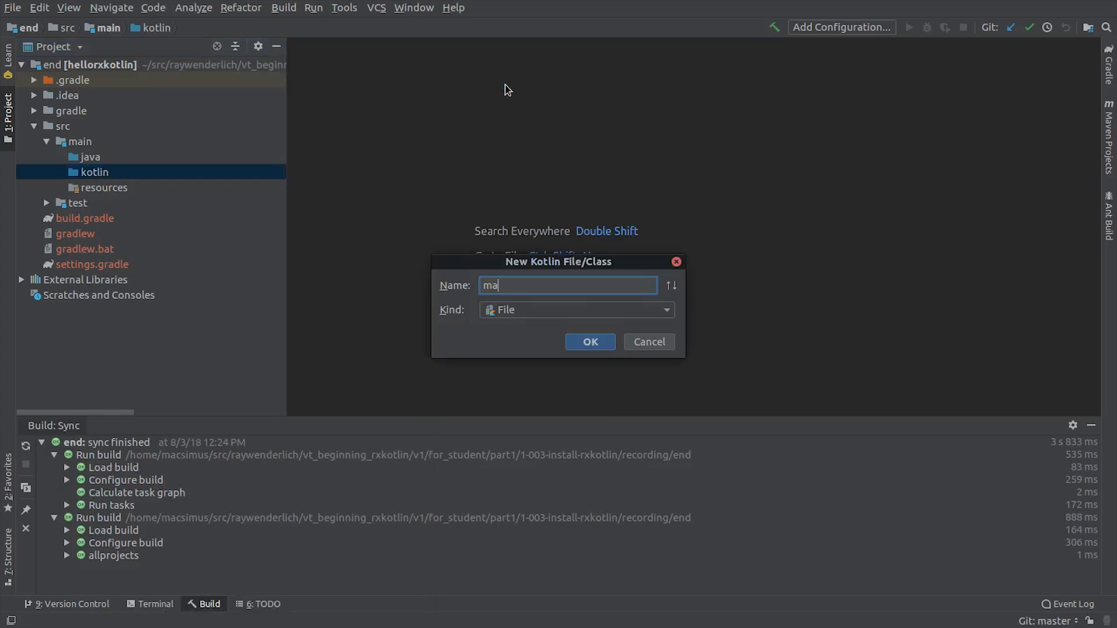
pyautogui.write('in')
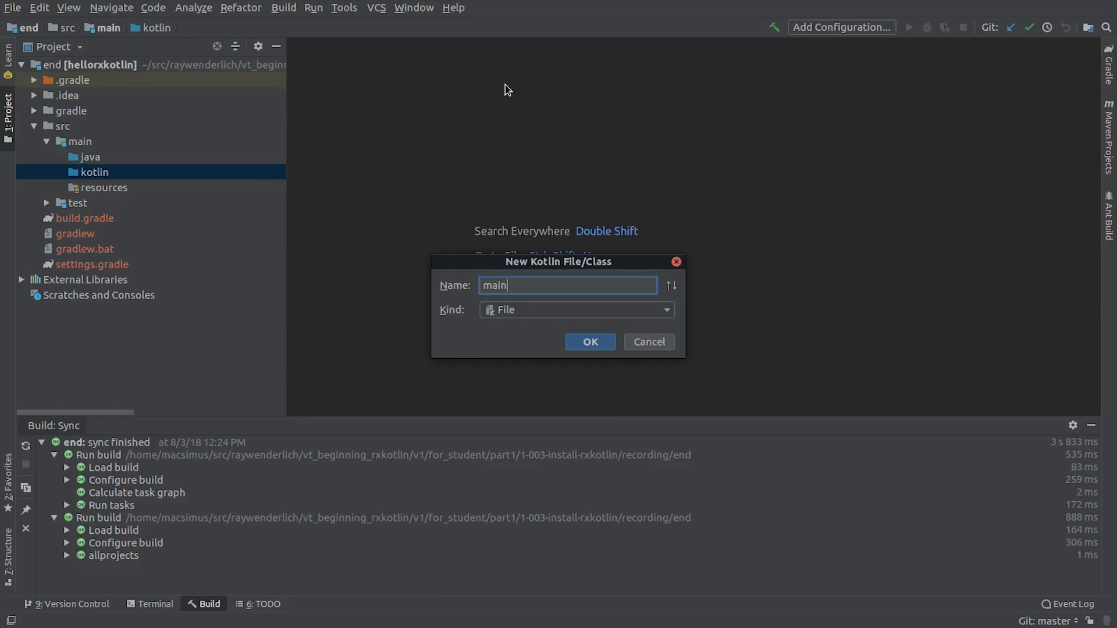
pyautogui.click(588, 342)
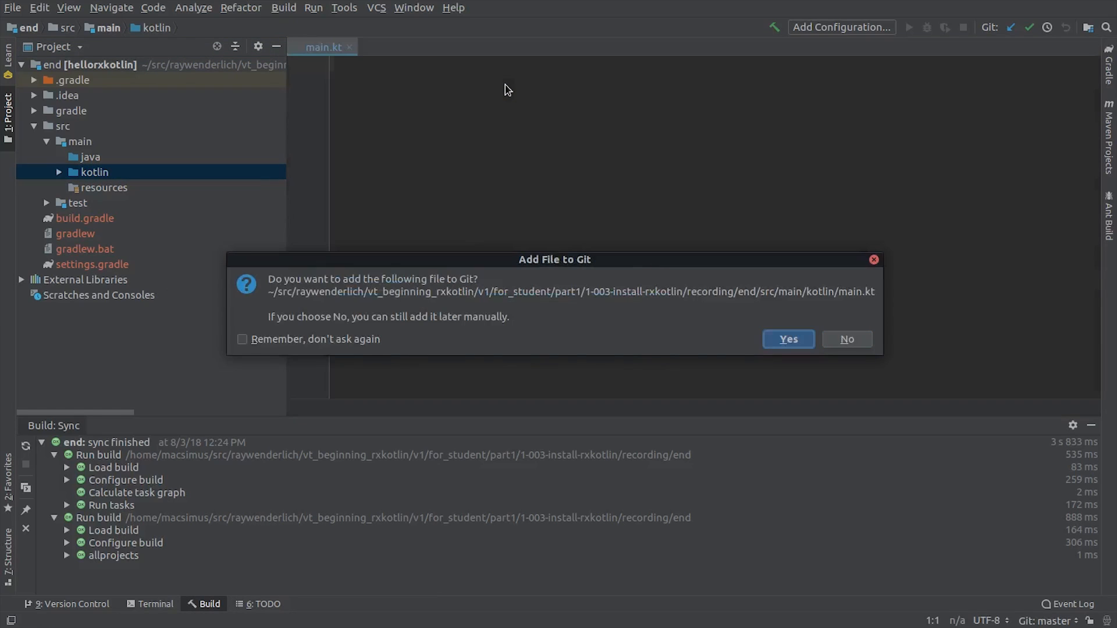
pyautogui.click(787, 338)
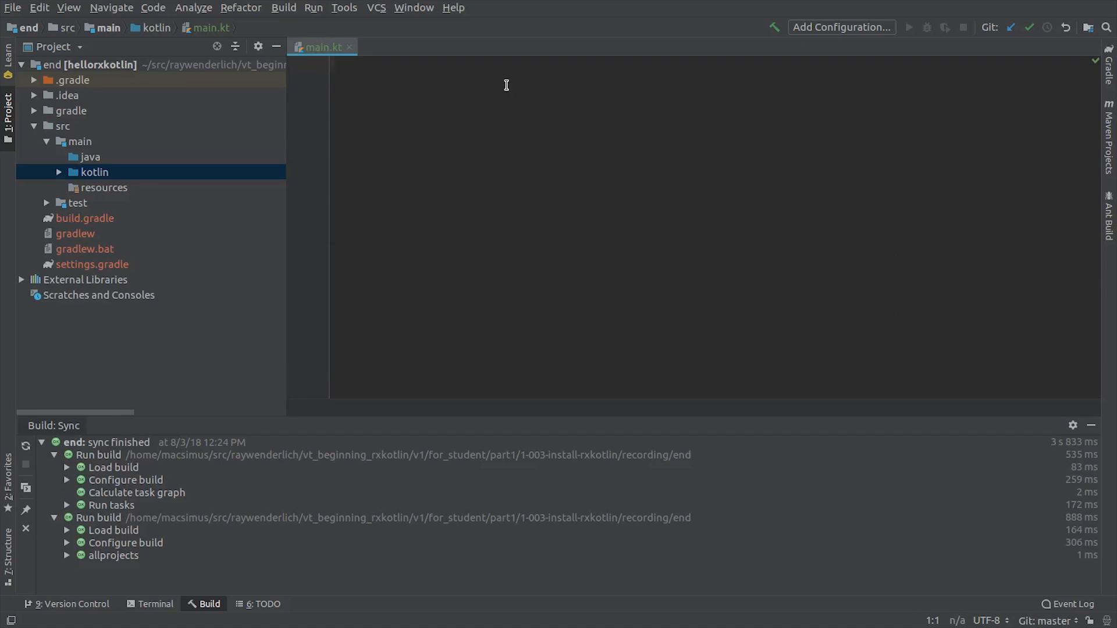
# - Write a main(args: Array) function whose println outputs "Hello, RxKotlin!"
pyautogui.write('fun main()')
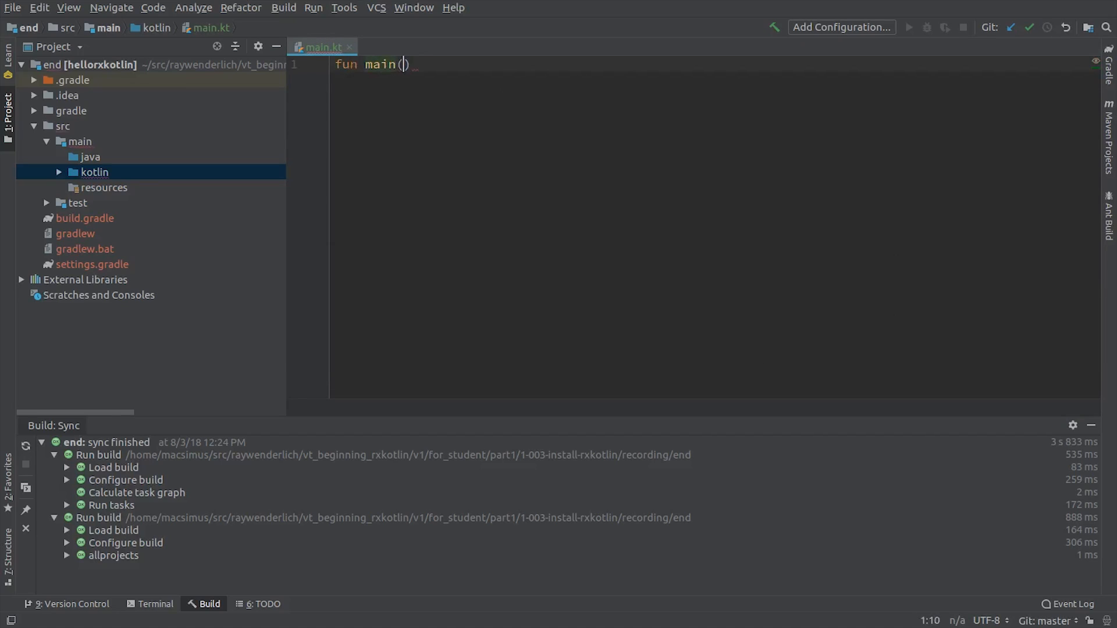
pyautogui.write('args: Array<String>')
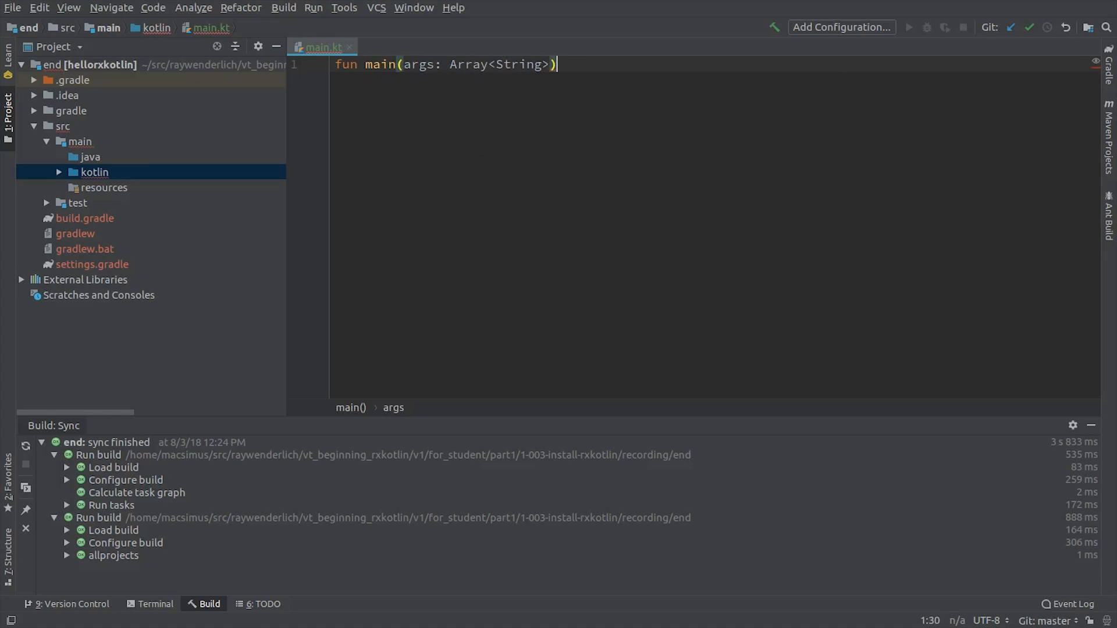
pyautogui.write('{')
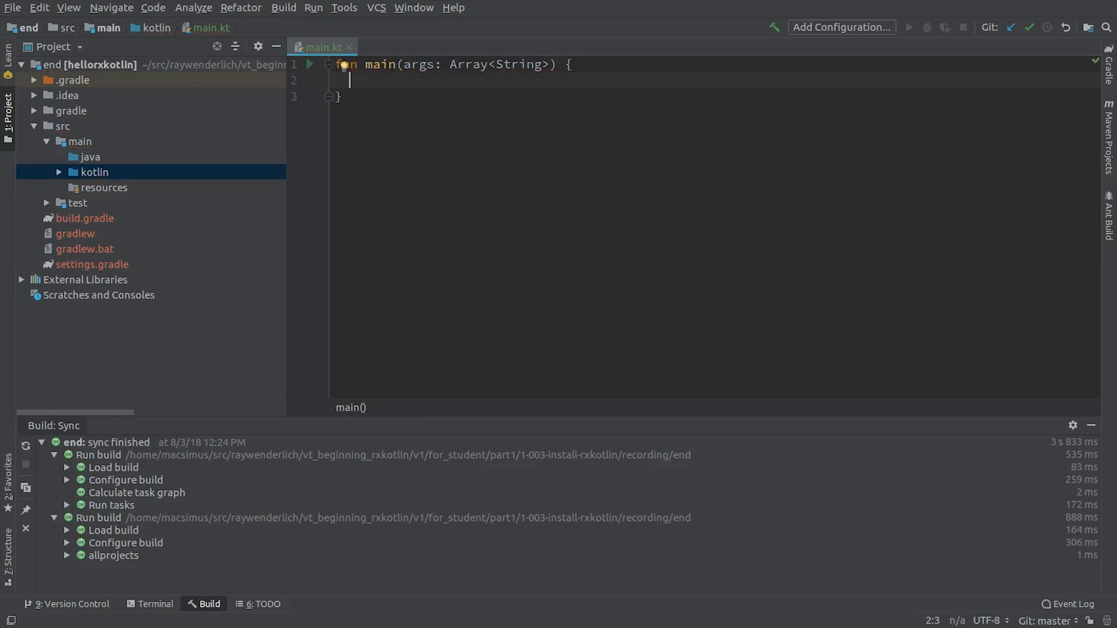
pyautogui.write('pl')
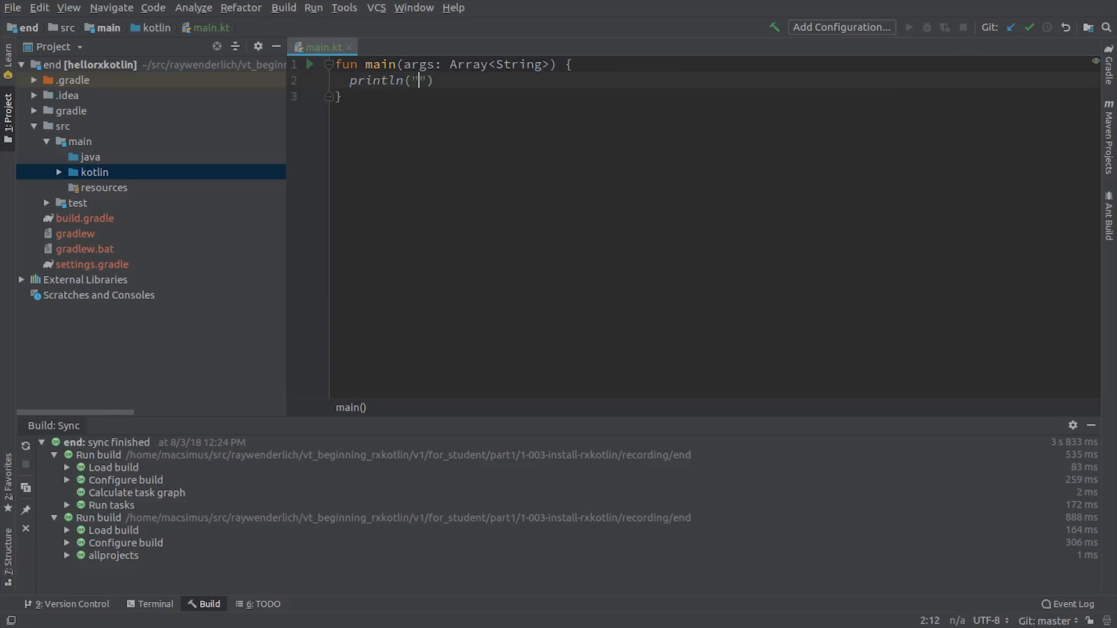
pyautogui.write('Hello, RxK')
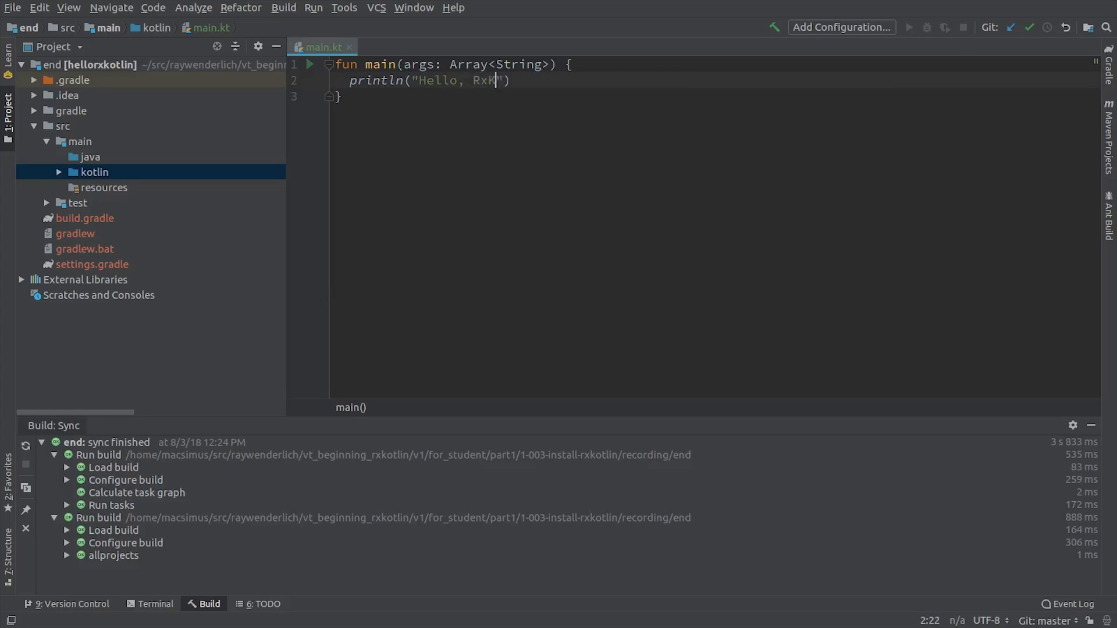
pyautogui.write('otlin!')
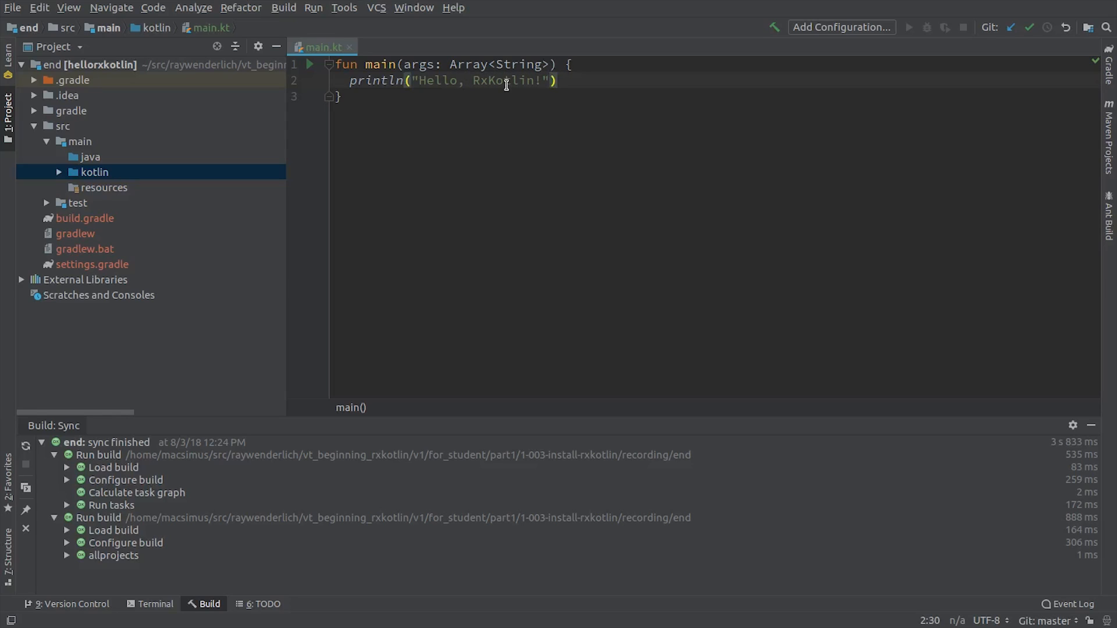
# - Run MainKt from the gutter arrow and check the "Hello, RxKotlin!" output
pyautogui.click(308, 64)
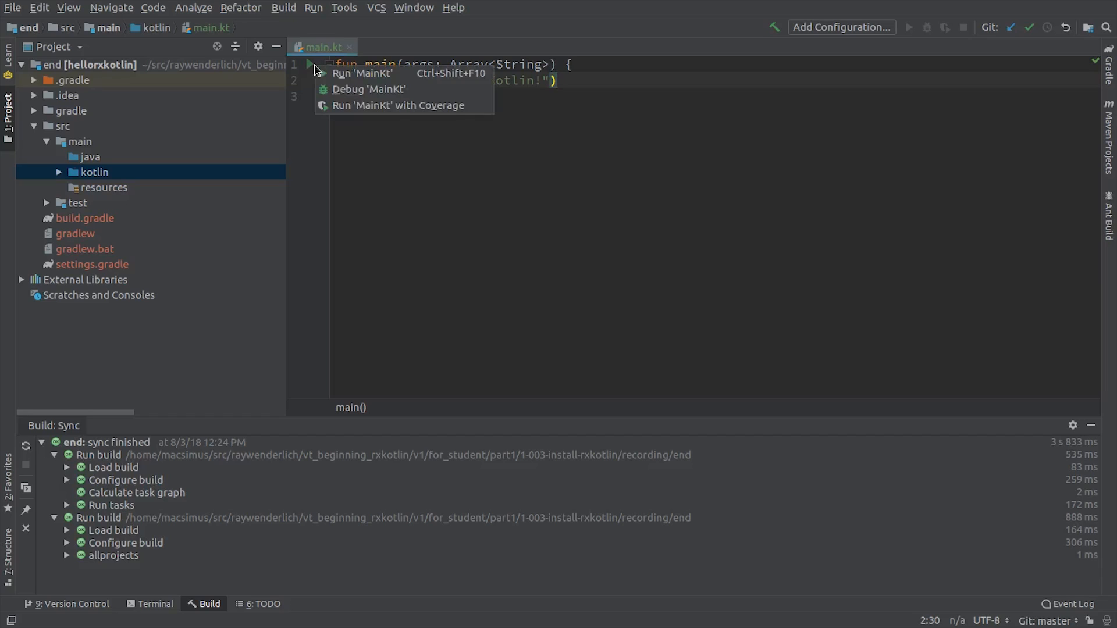
pyautogui.click(362, 73)
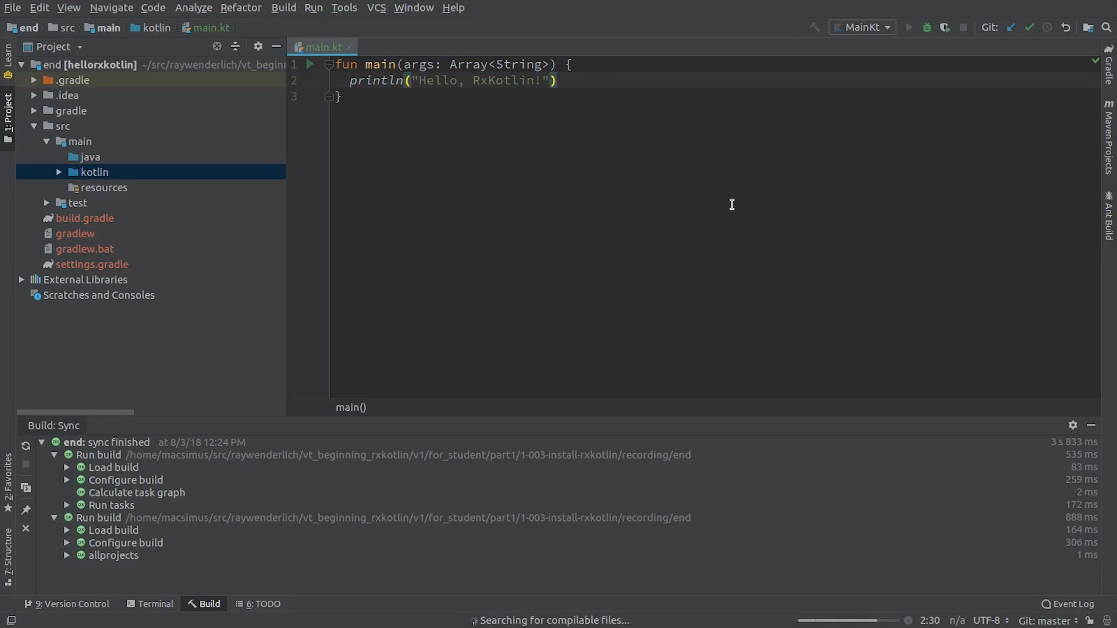
pyautogui.click(909, 27)
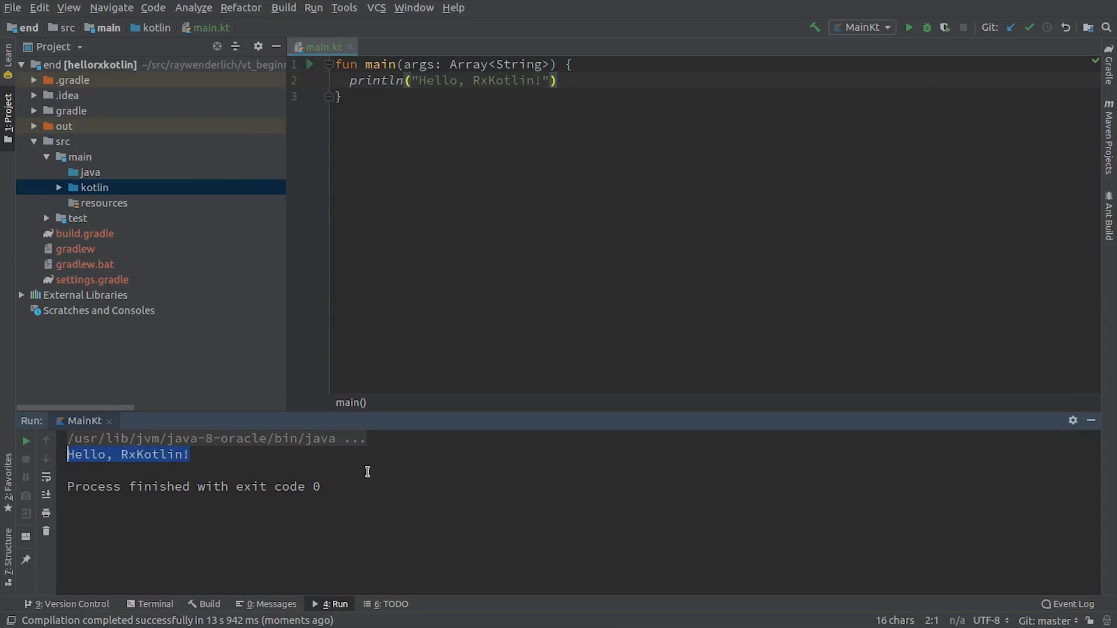
pyautogui.moveTo(367, 472)
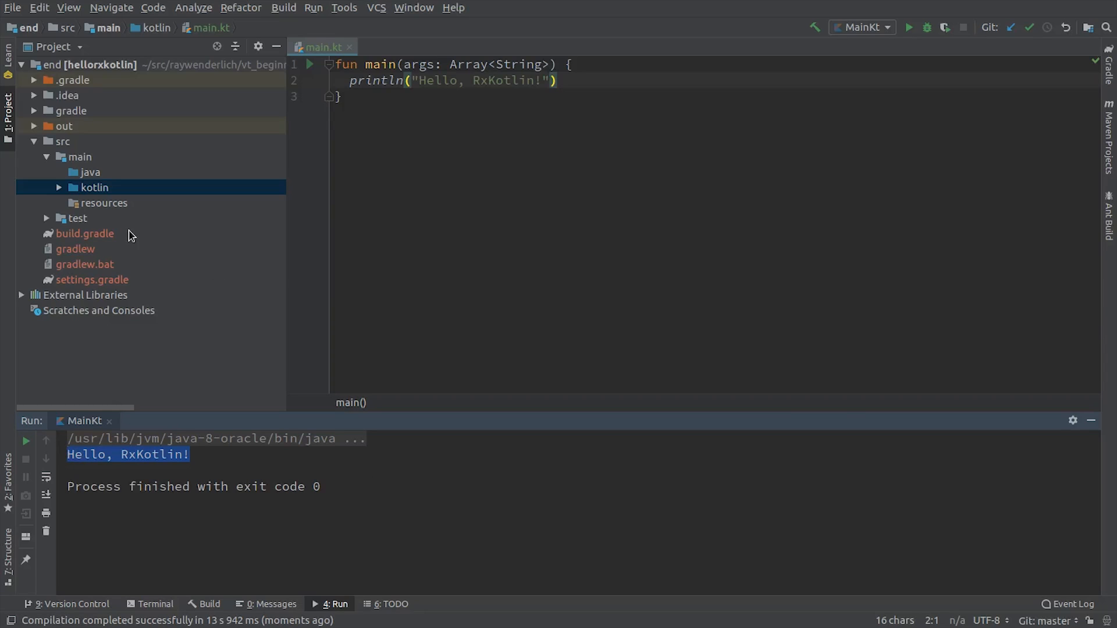
# - Add compile "io.reactivex.rxjava2:rxkotlin:2.2.0" to build.gradle's dependencies and import the Gradle changes
pyautogui.doubleClick(84, 233)
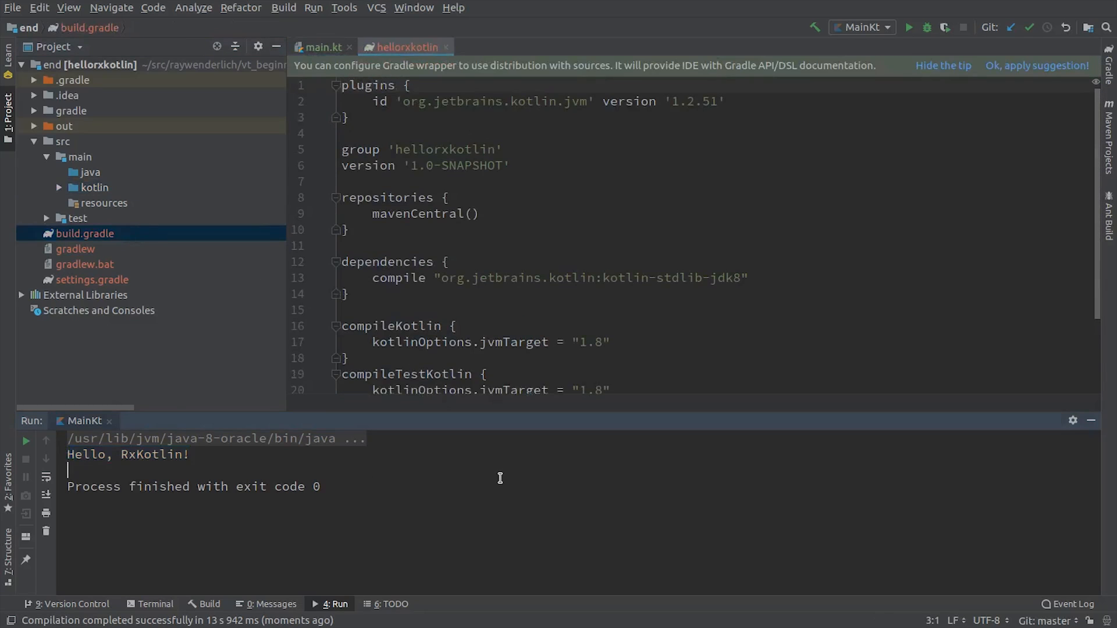
pyautogui.write('compile "')
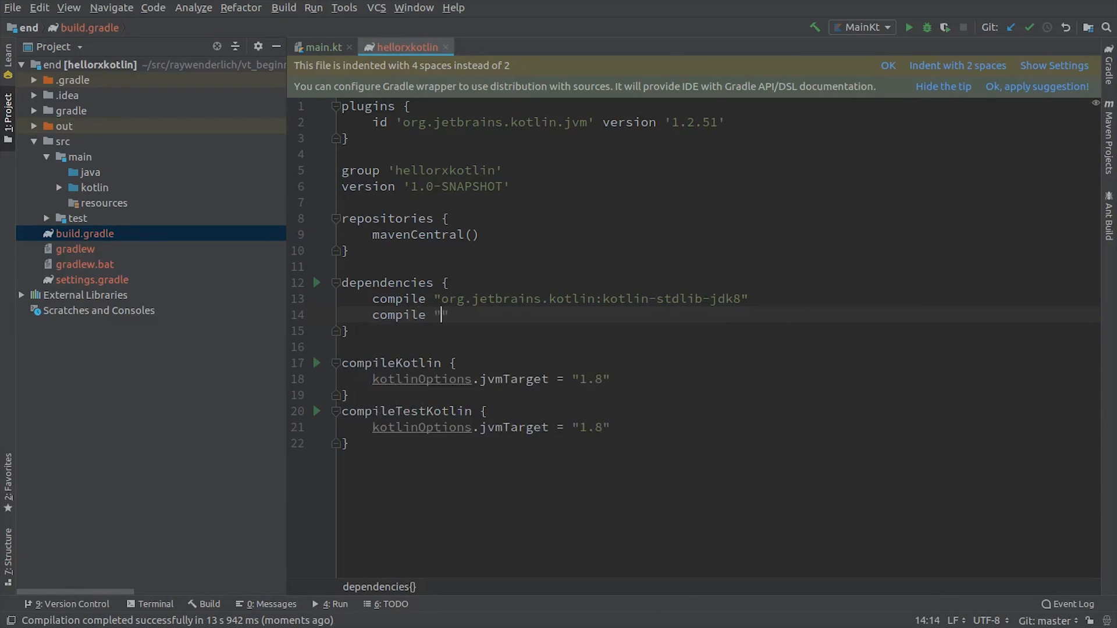
pyautogui.write('io.reacti')
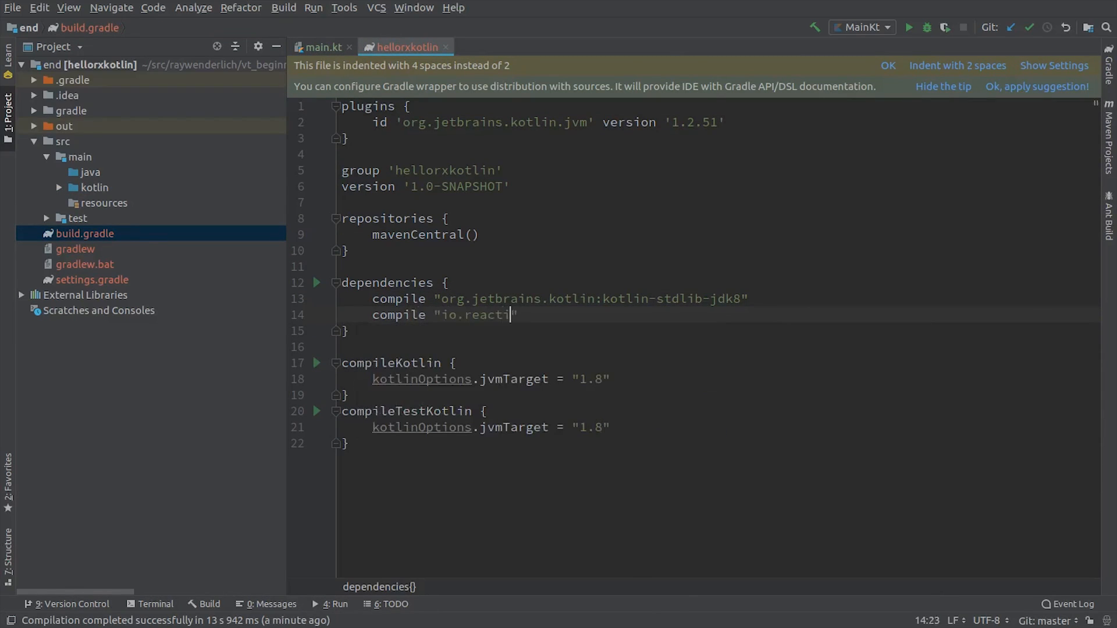
pyautogui.write('vex.rxj')
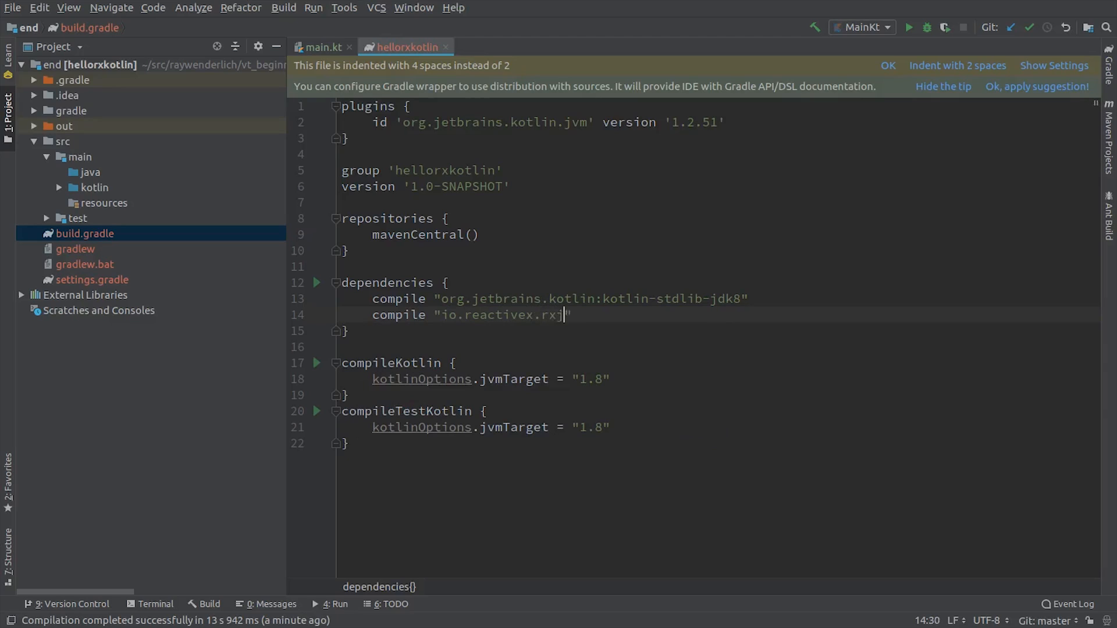
pyautogui.write('java2:rxkot')
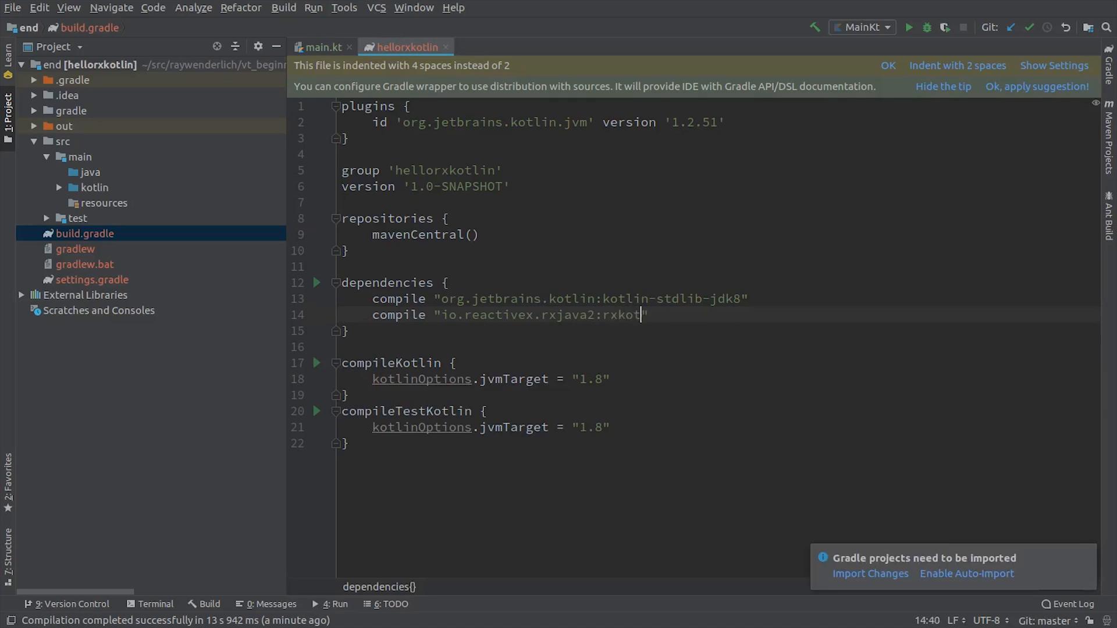
pyautogui.write('lin:')
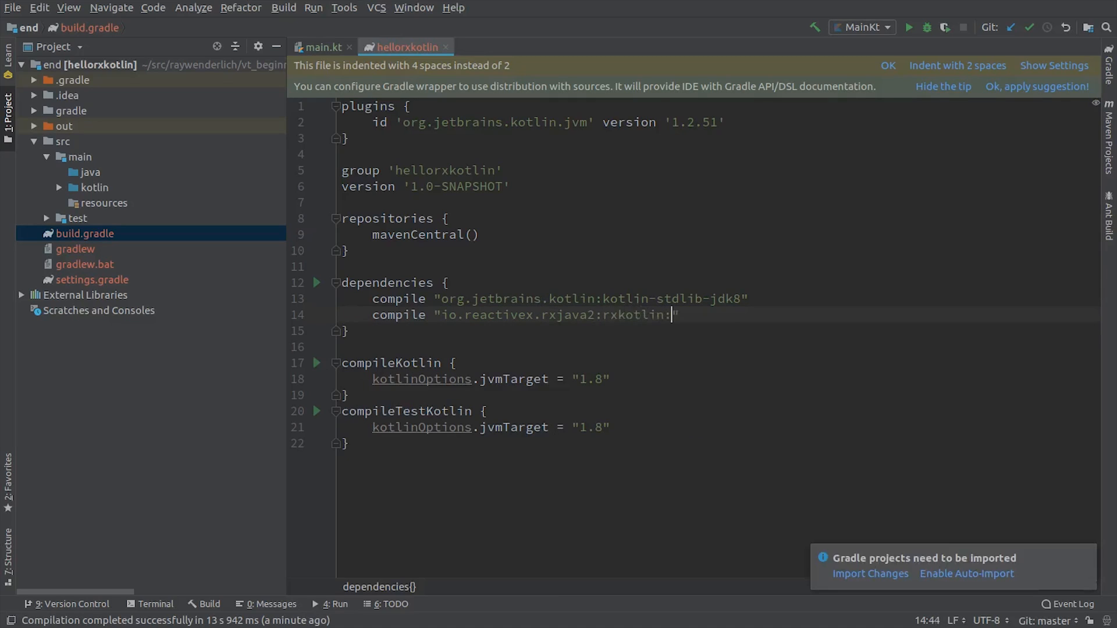
pyautogui.write('2.2.0')
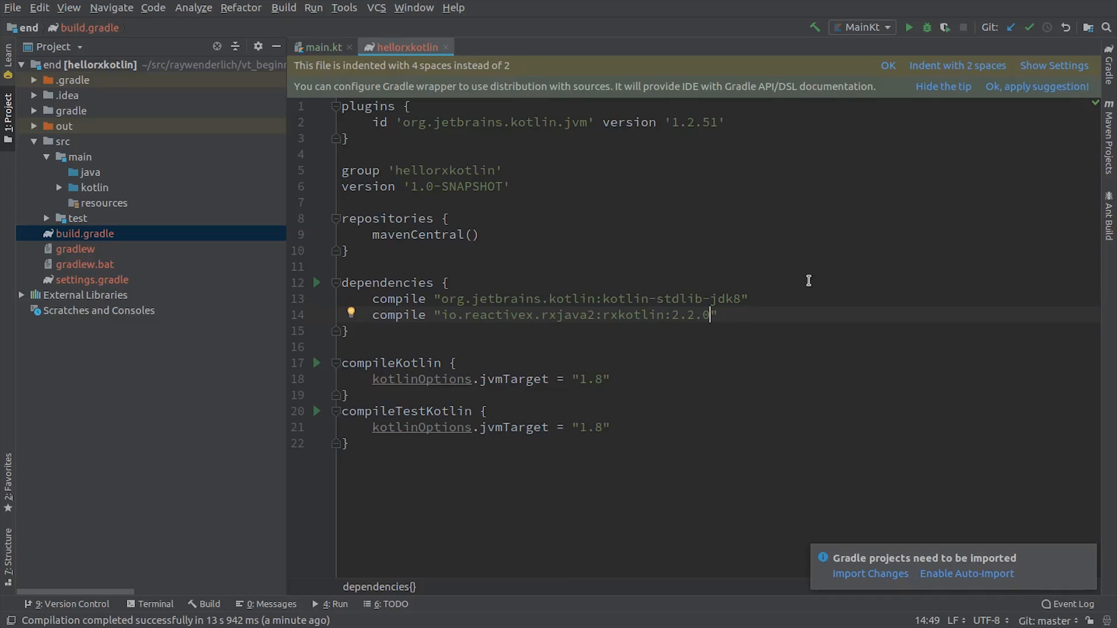
pyautogui.click(870, 574)
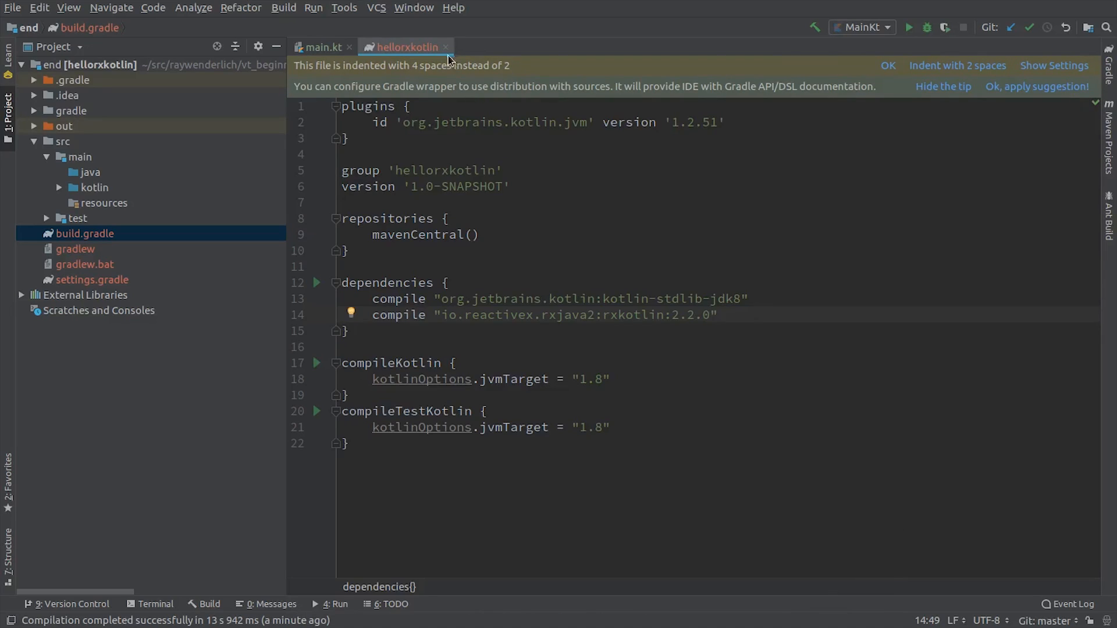
# - Back in main.kt, call Observable.just("Hello, RxKotlin!") and import io.reactivex.Observable
pyautogui.click(321, 48)
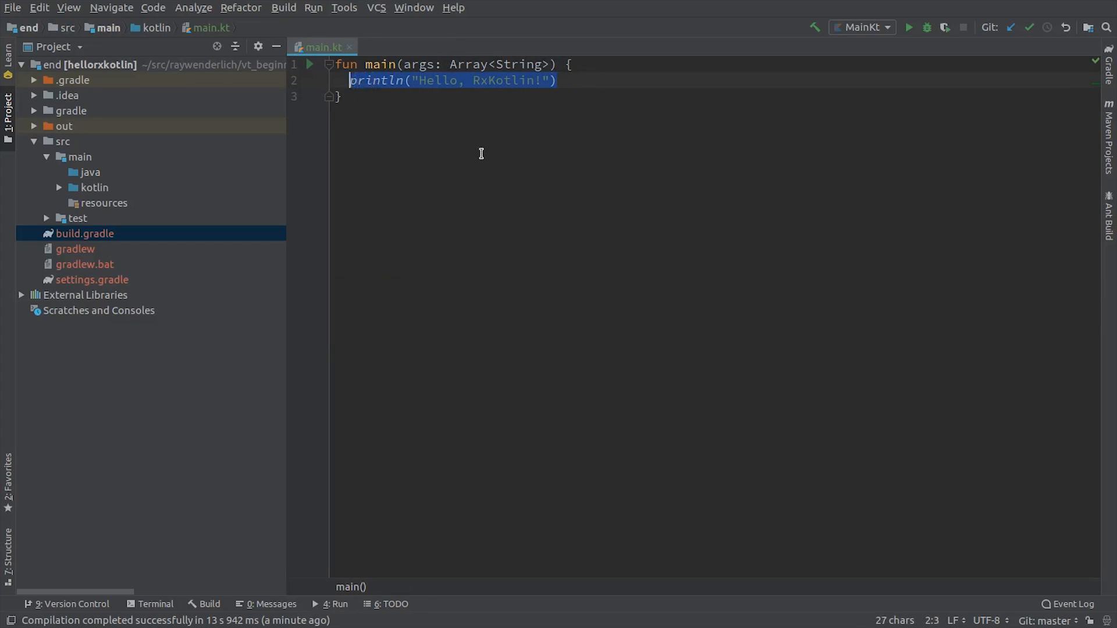
pyautogui.write('Observable')
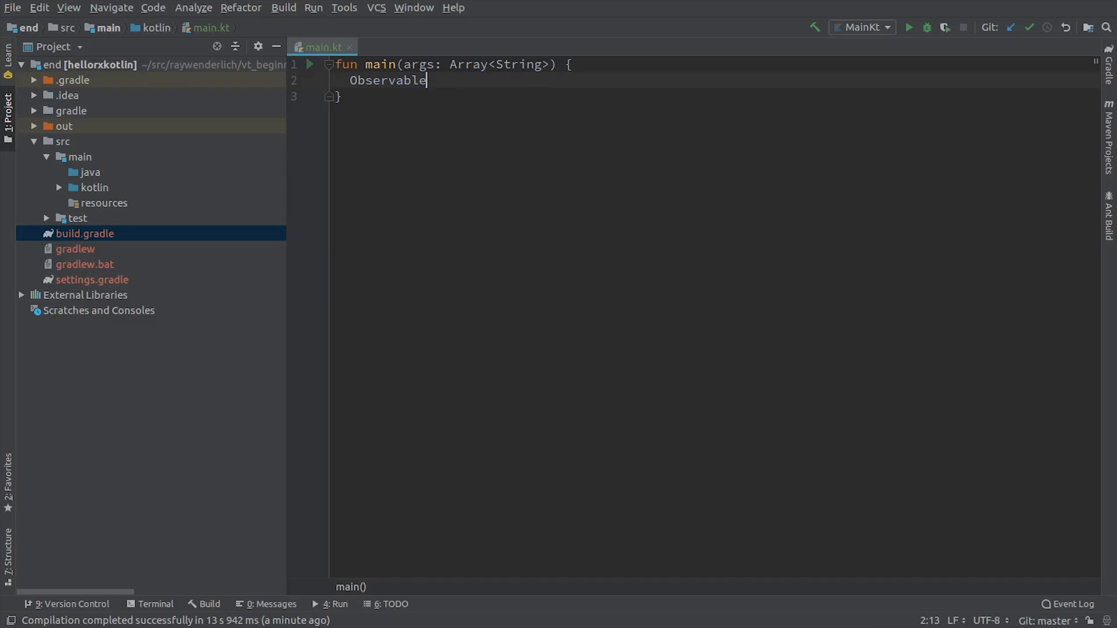
pyautogui.write('.just("")')
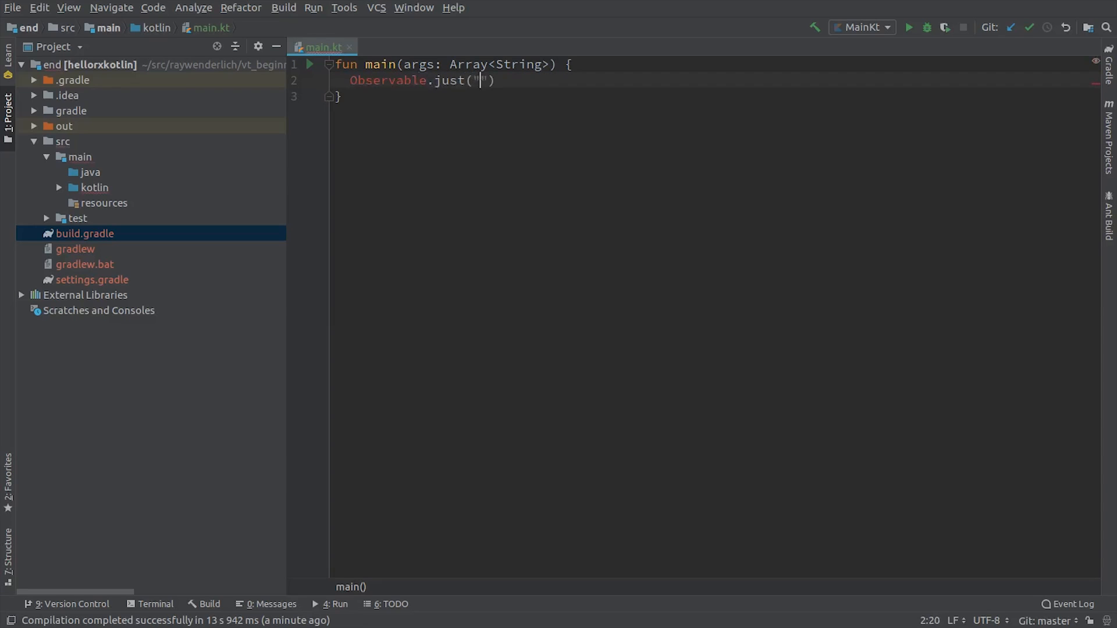
pyautogui.write('Hello, Rx')
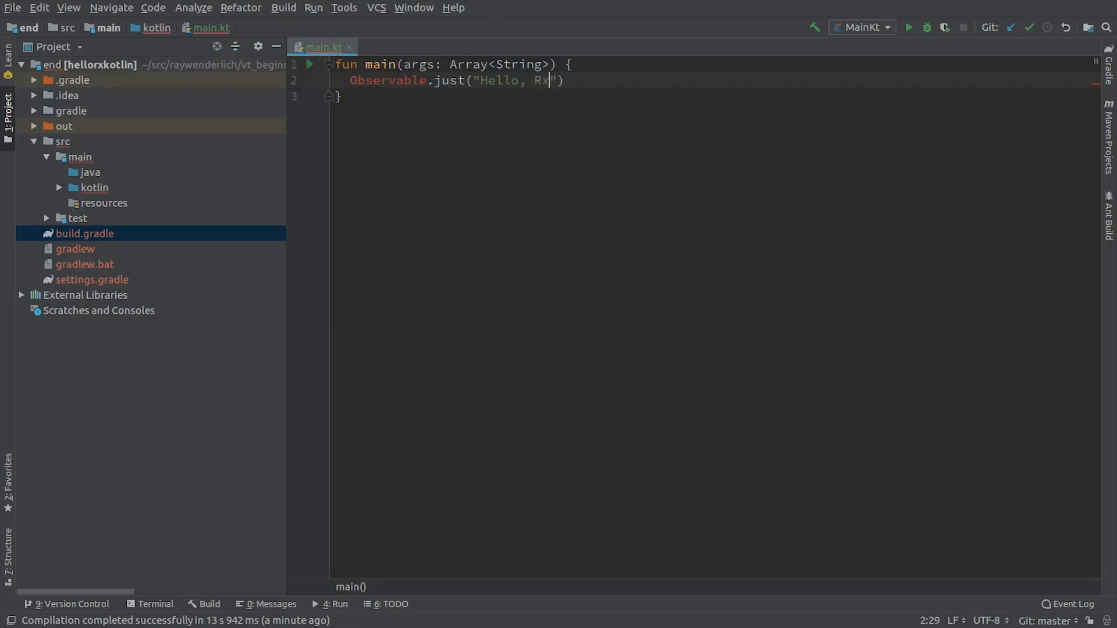
pyautogui.write('Kotlin!')
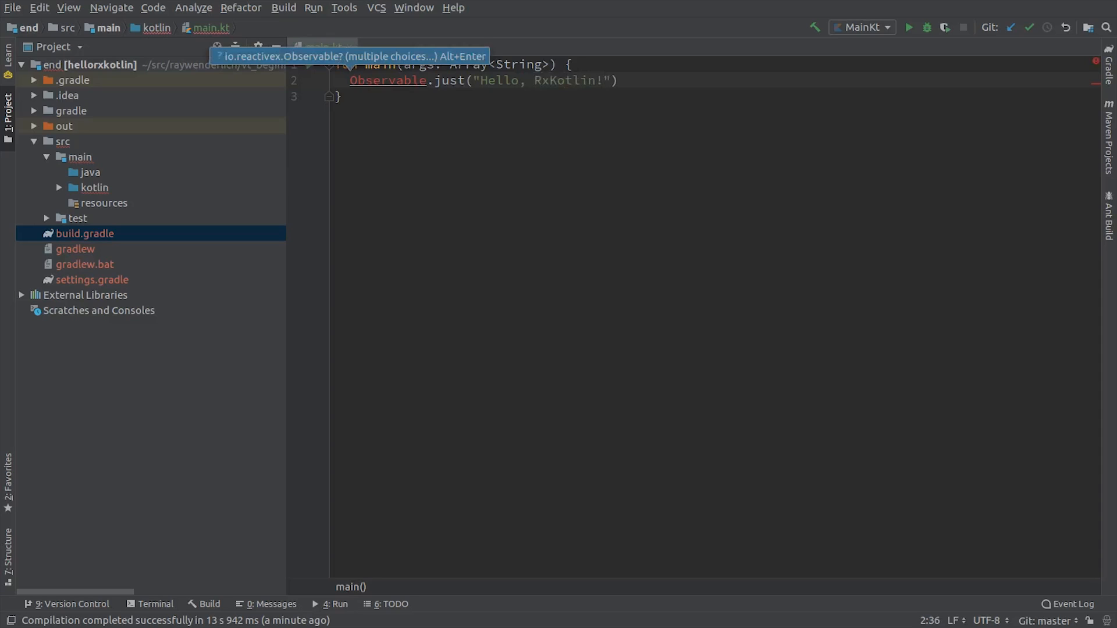
pyautogui.press('Alt+Enter')
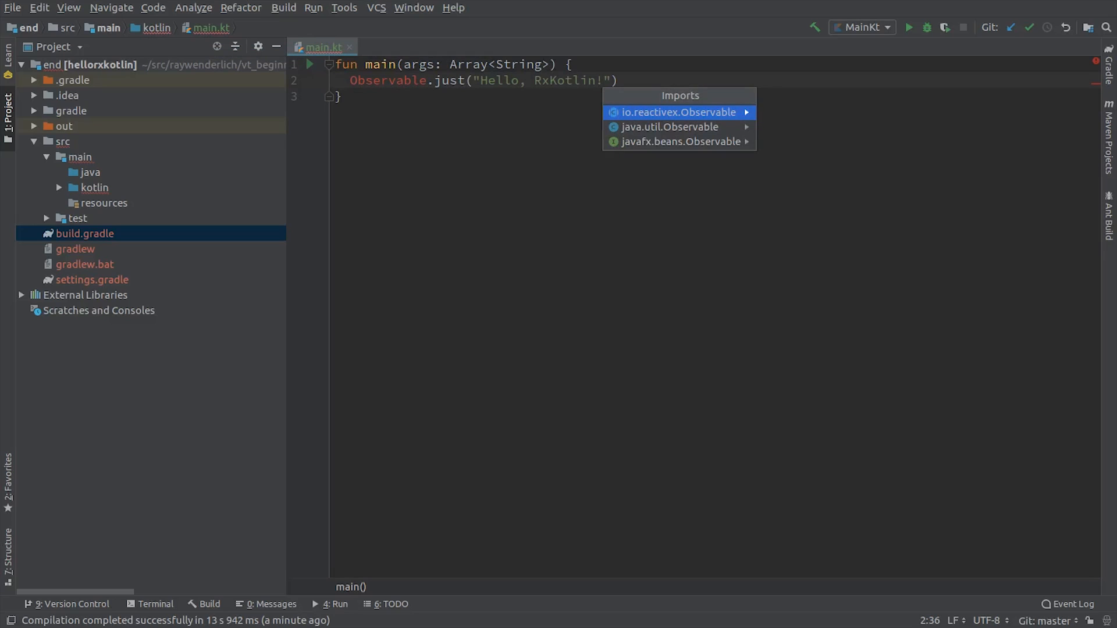
pyautogui.click(679, 112)
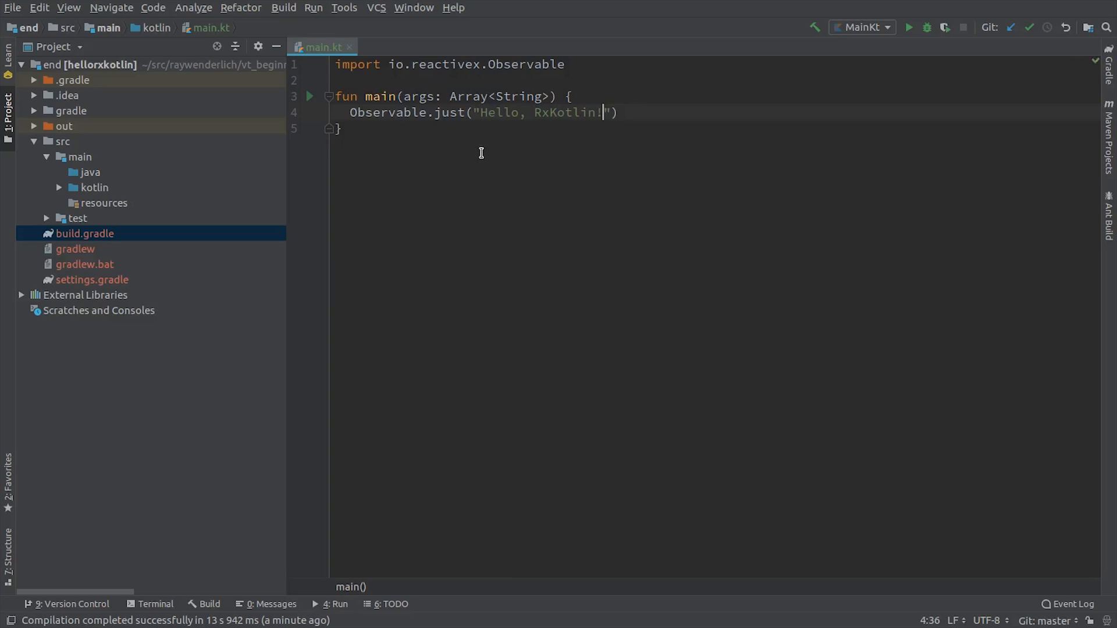
pyautogui.moveTo(515, 168)
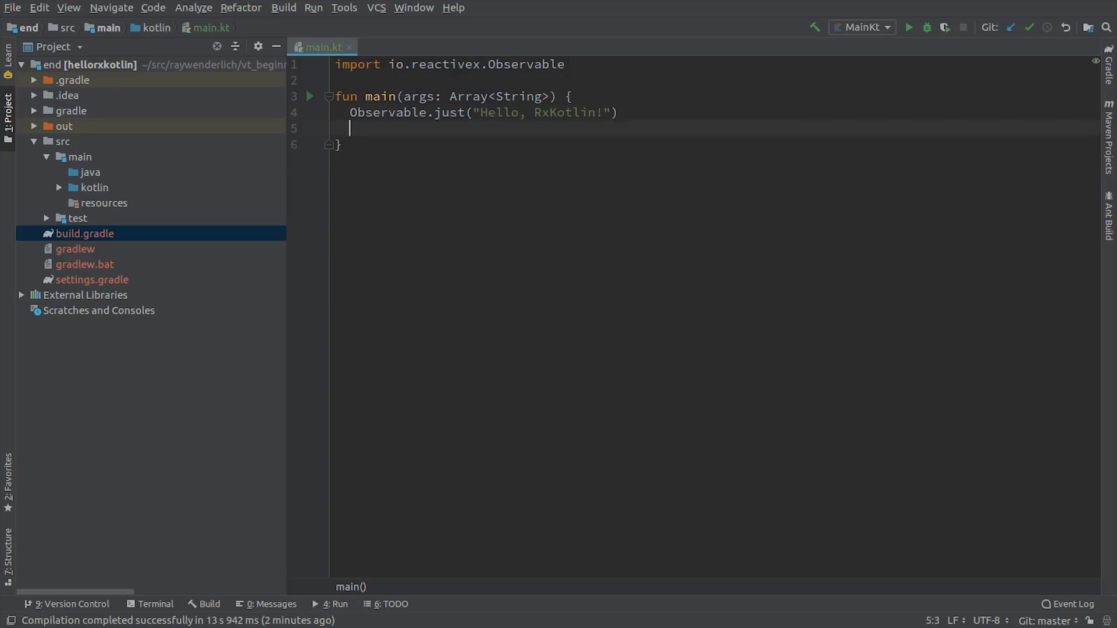
# - Add .subscribe { println(it) } to the Observable and run to print 'Hello, RxKotlin!'
pyautogui.write('.sub')
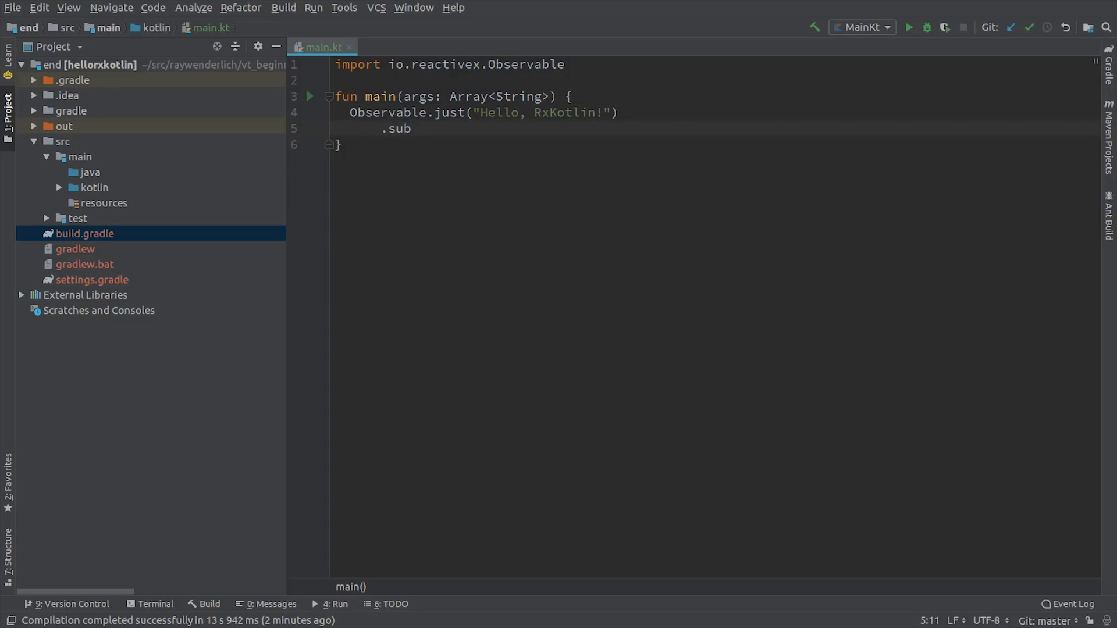
pyautogui.write('scr')
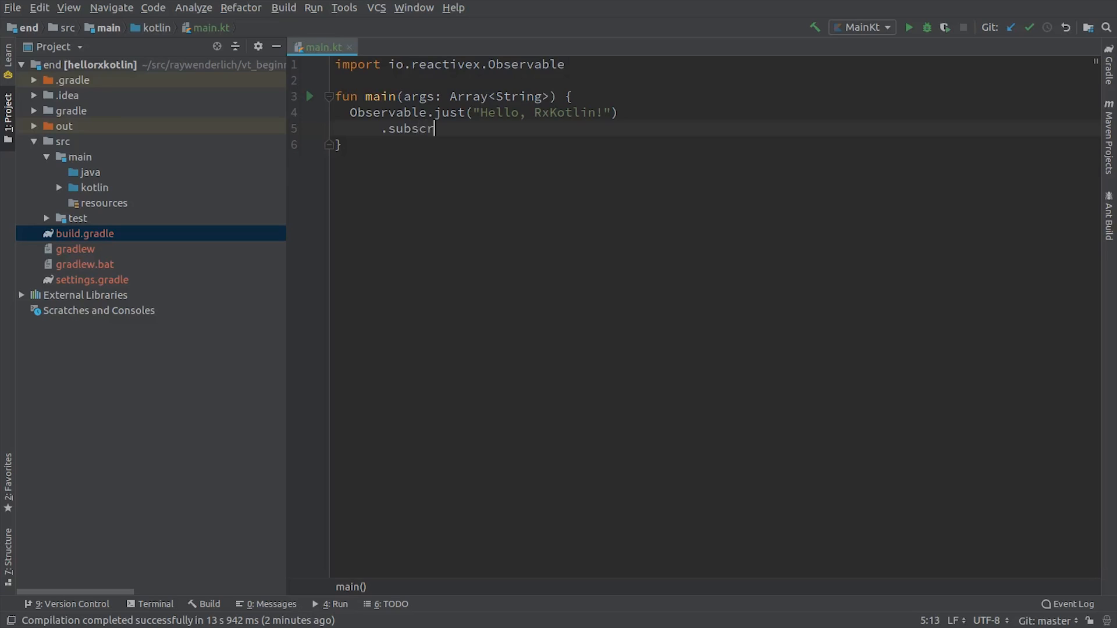
pyautogui.write('ibe {')
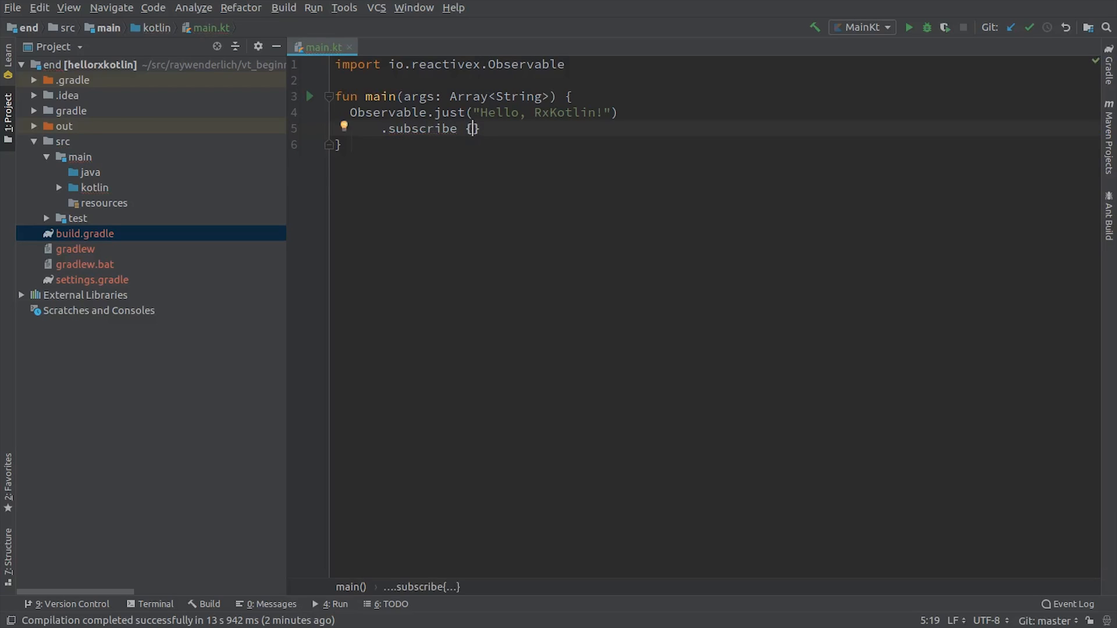
pyautogui.write('pl')
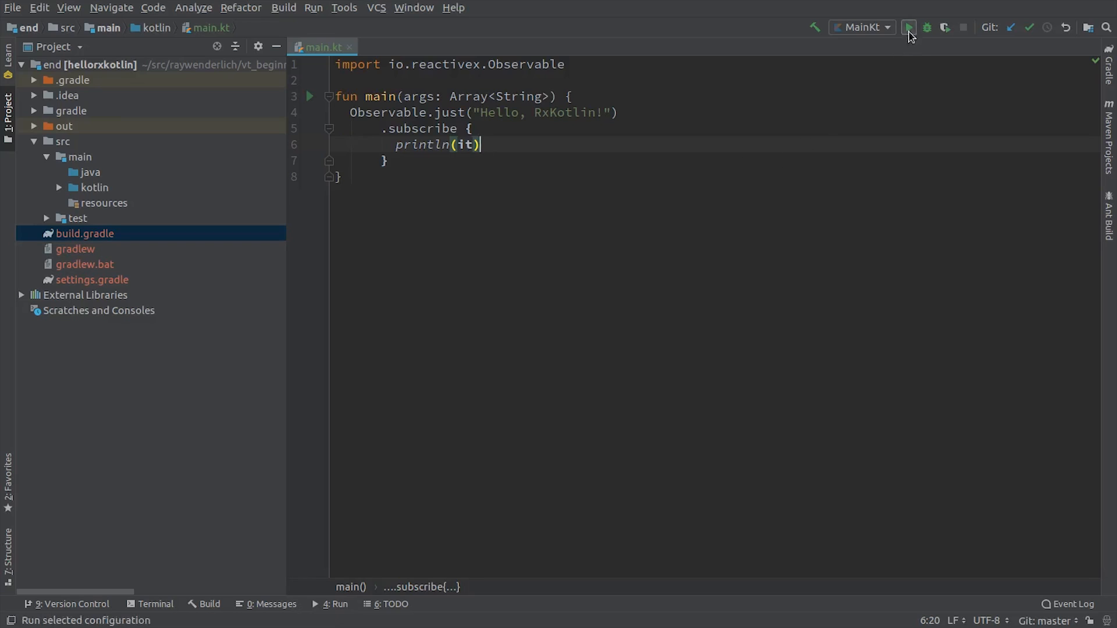
pyautogui.click(909, 28)
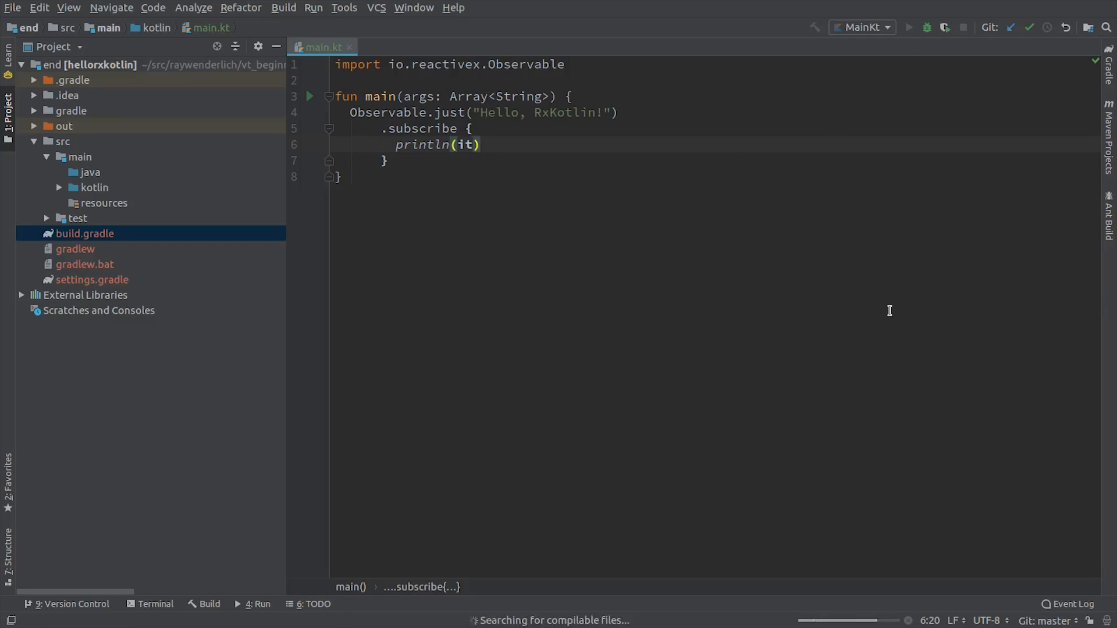
pyautogui.click(909, 28)
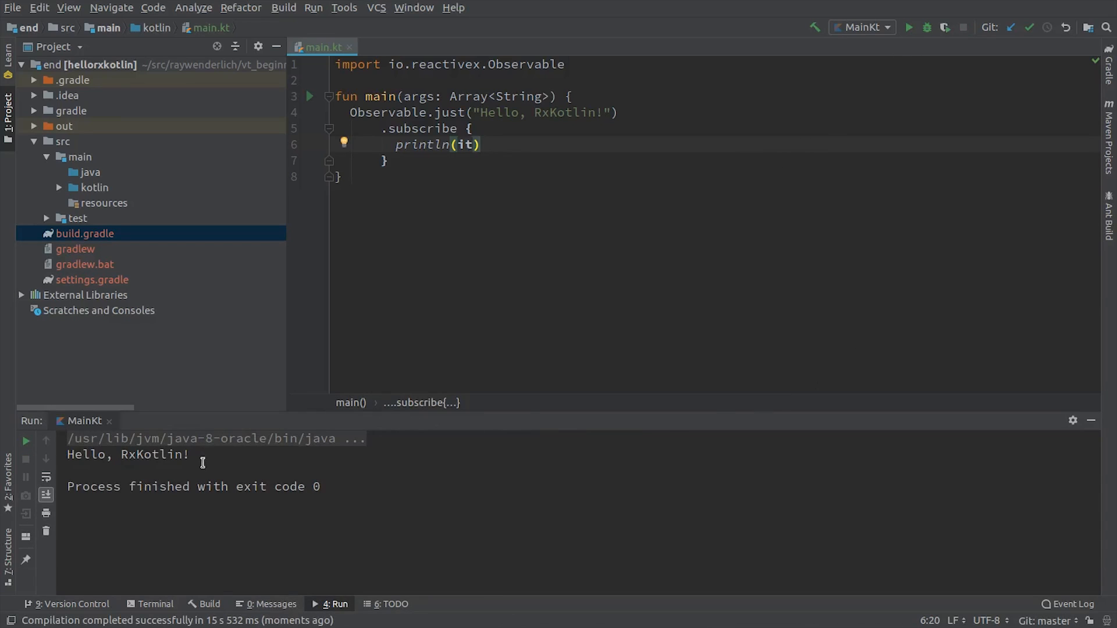